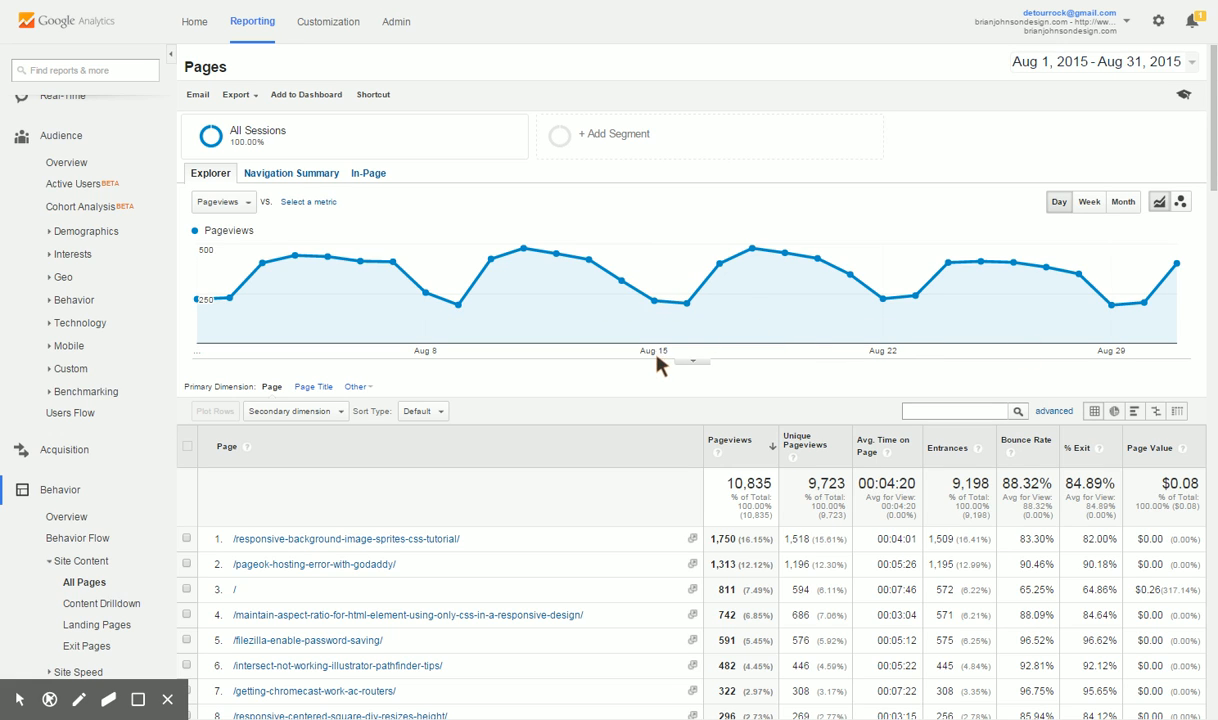
pyautogui.moveTo(601, 378)
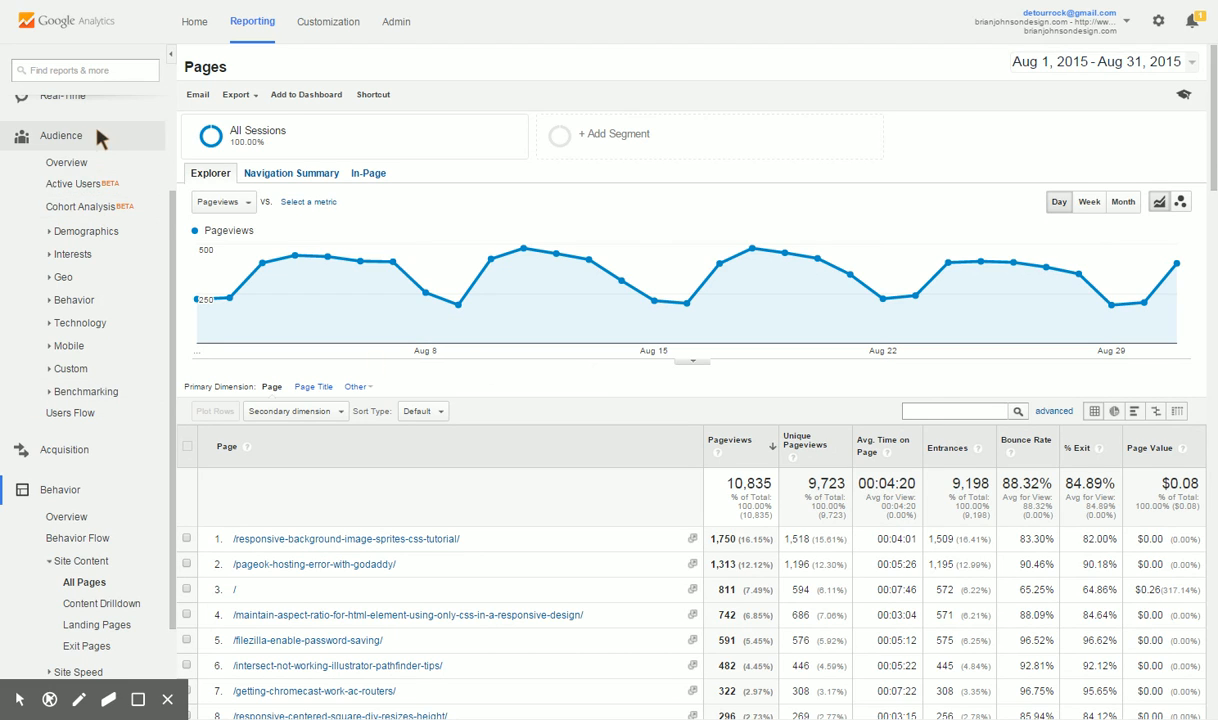
pyautogui.moveTo(60, 490)
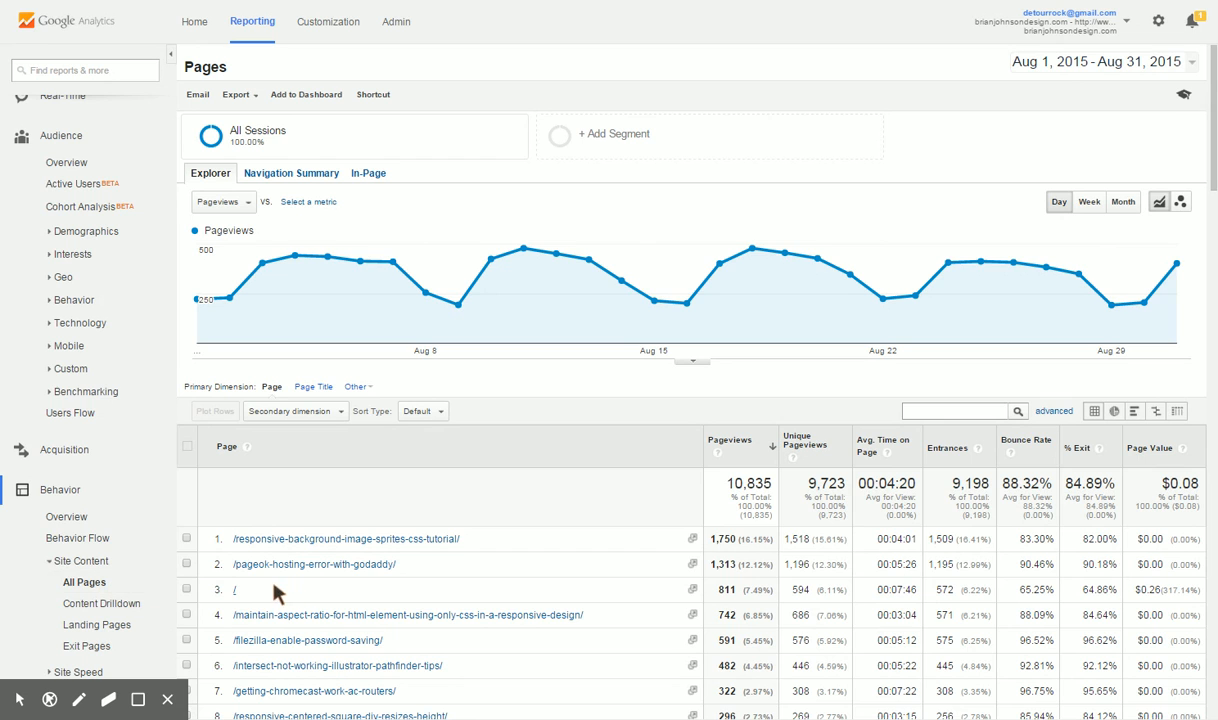
# Scroll through the homepage '/' report showing its 811 August pageviews.
pyautogui.scroll(-3)
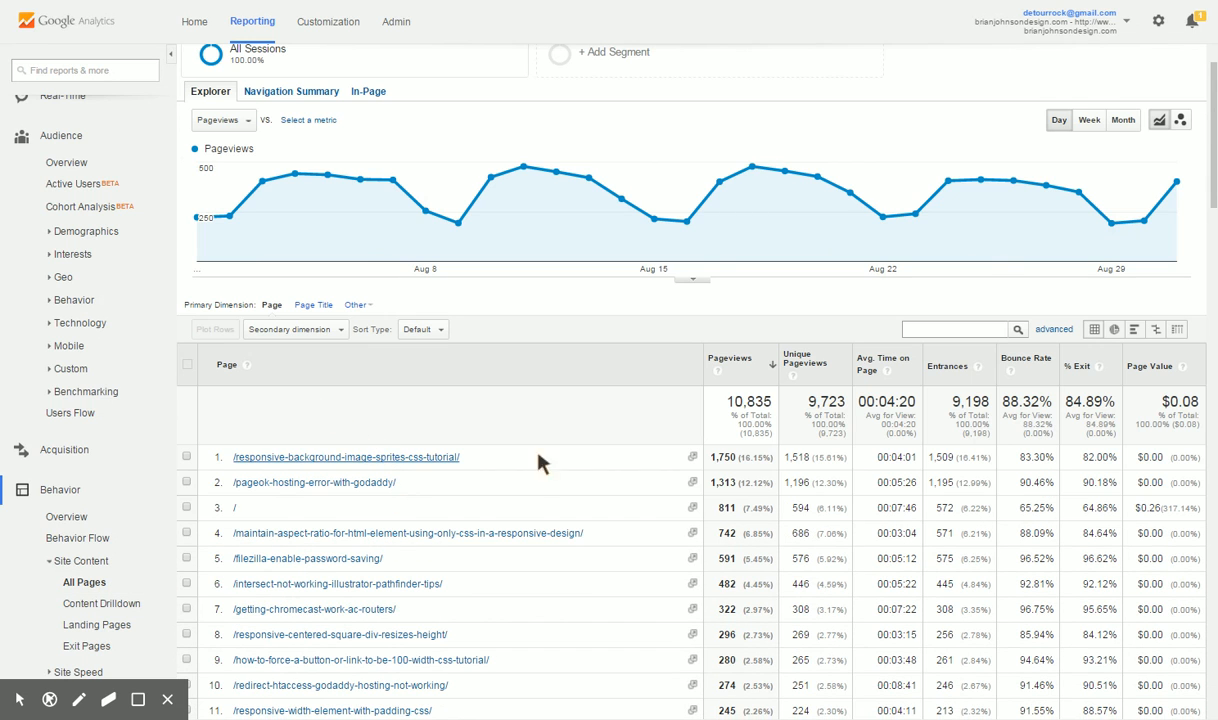
pyautogui.scroll(-3)
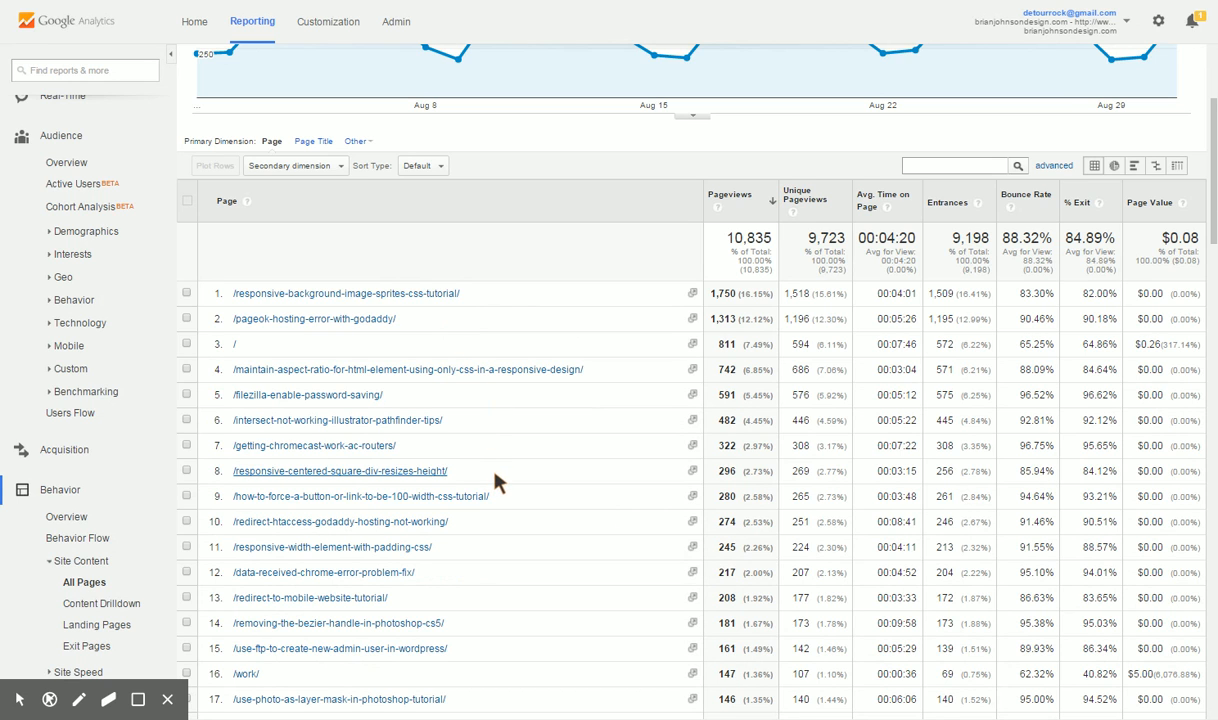
pyautogui.moveTo(240, 347)
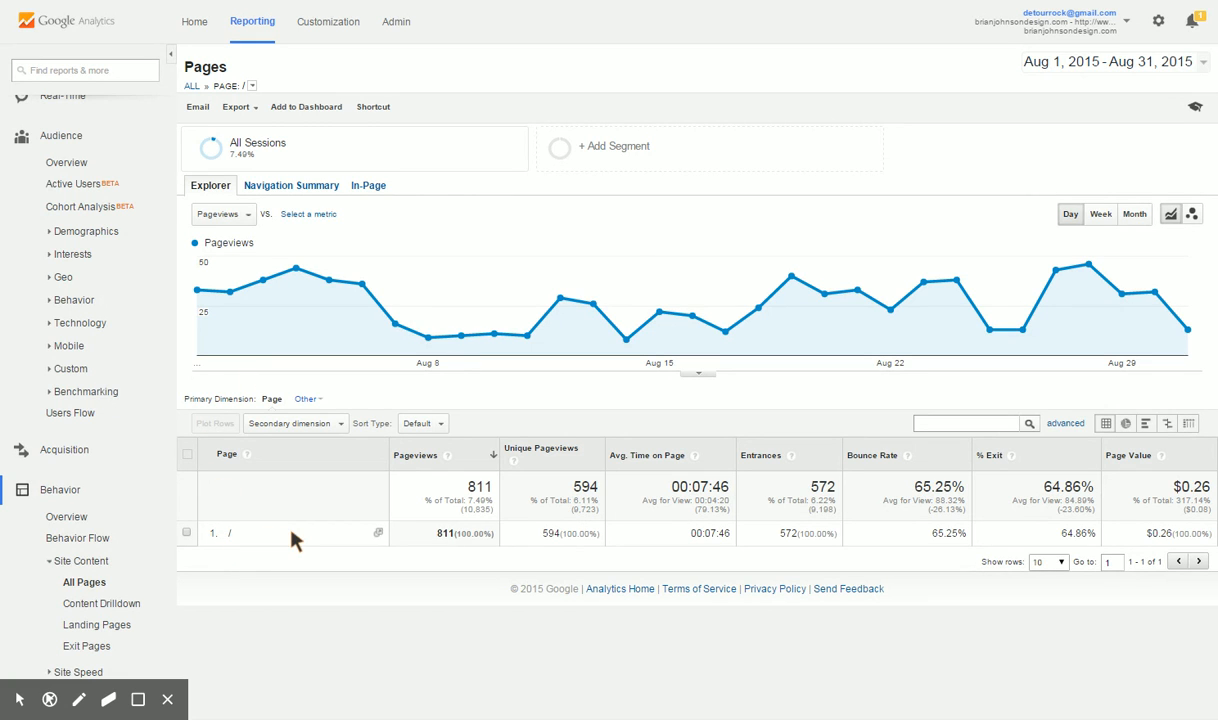
pyautogui.moveTo(792, 278)
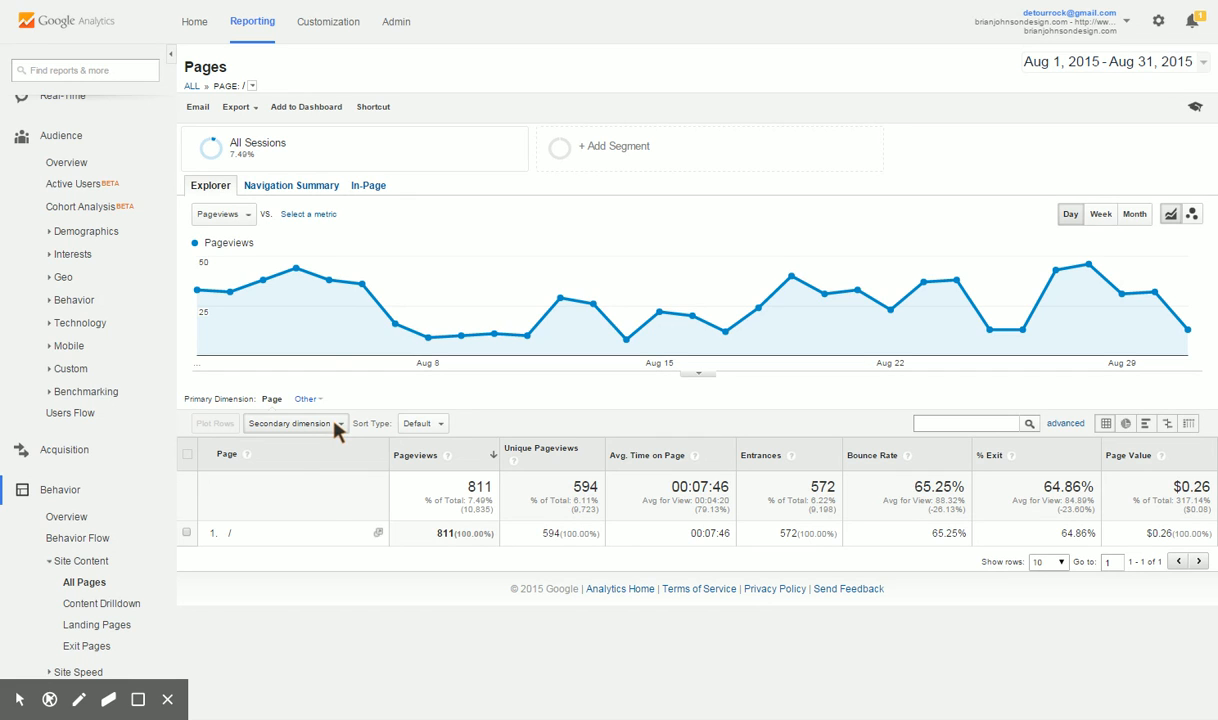
# Add Acquisition > Source as the secondary dimension, led by google with 278 pageviews.
pyautogui.click(294, 423)
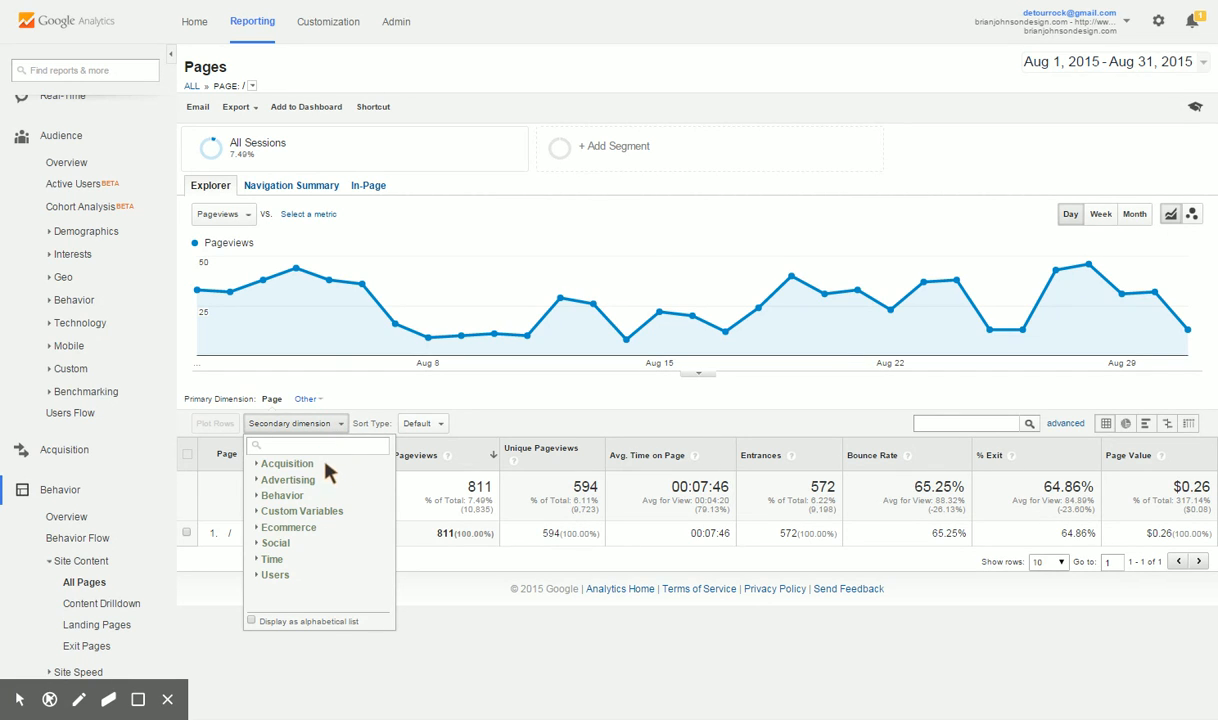
pyautogui.moveTo(295, 475)
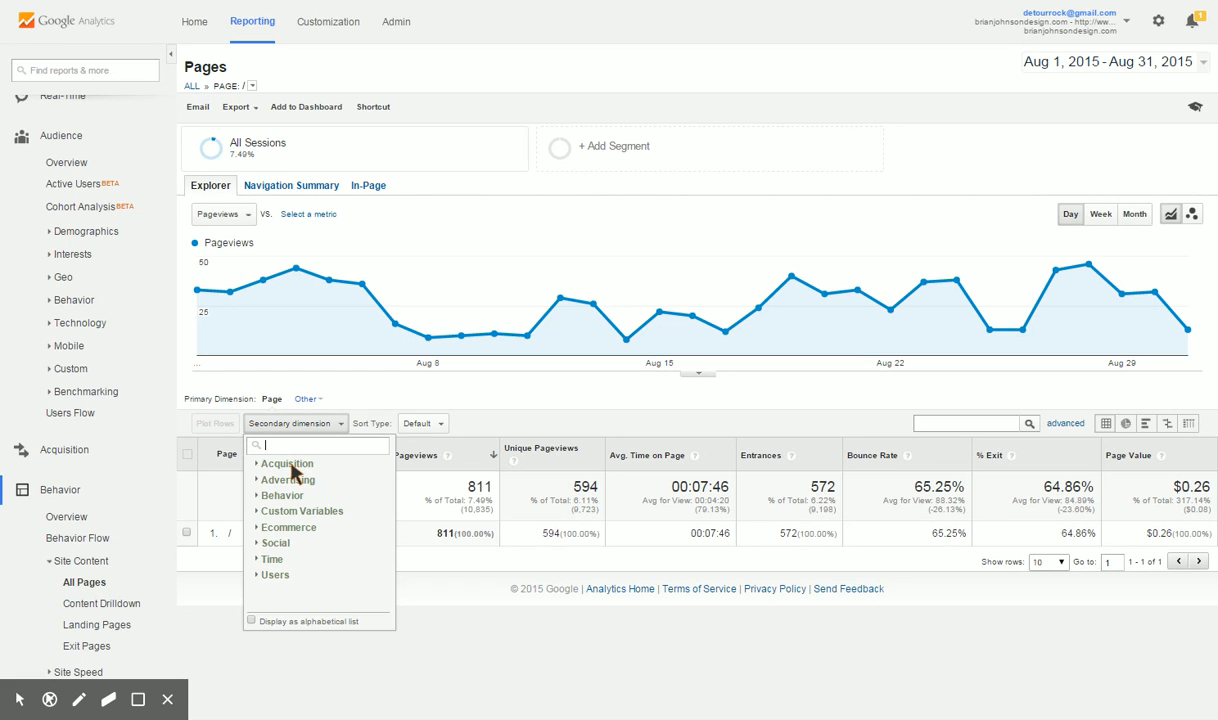
pyautogui.click(287, 463)
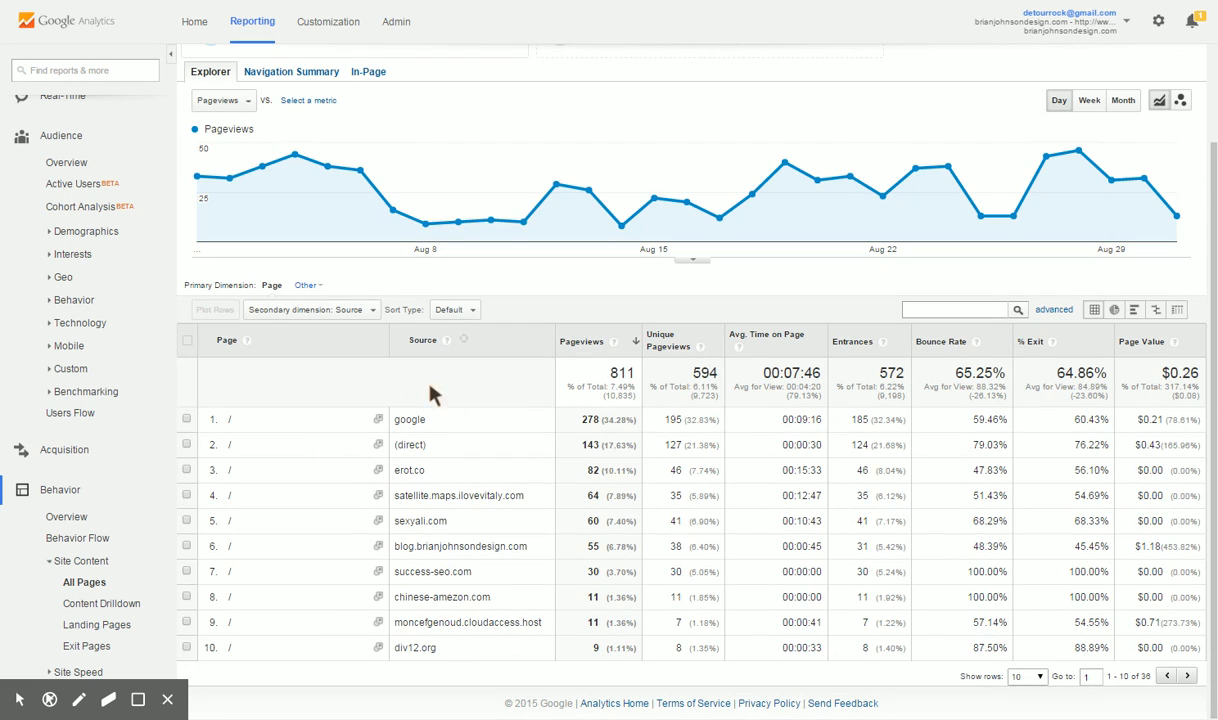
pyautogui.moveTo(324, 417)
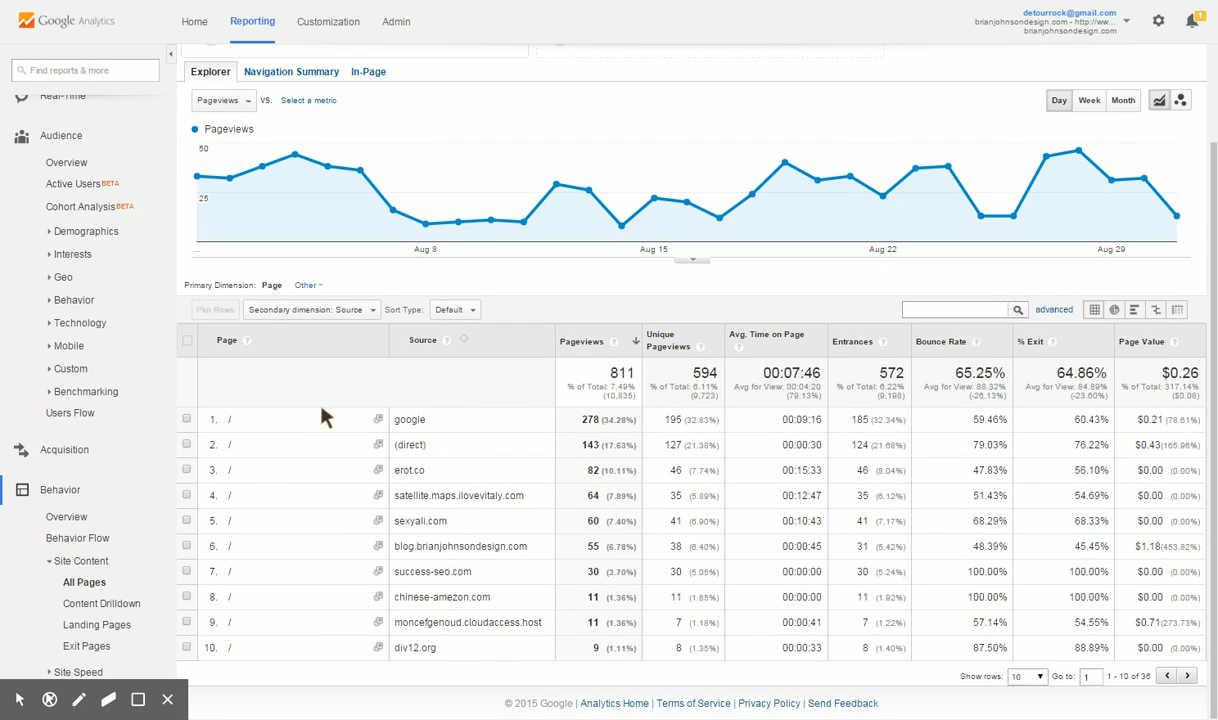
pyautogui.moveTo(557, 385)
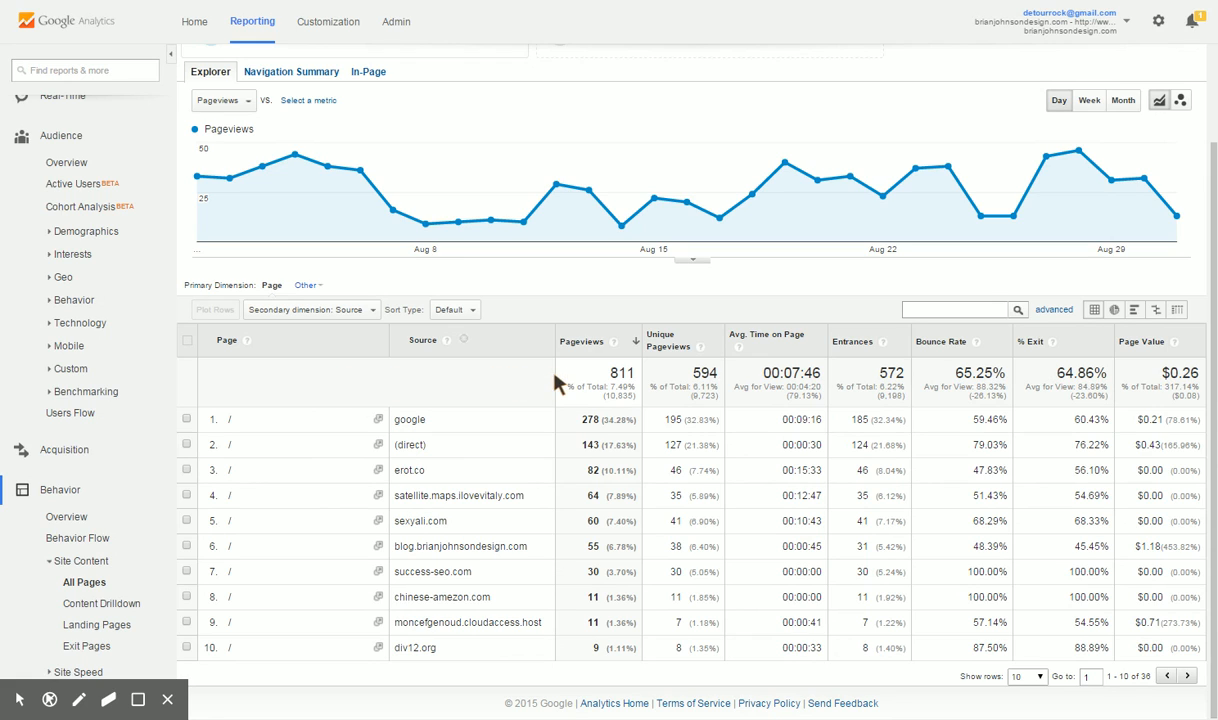
pyautogui.moveTo(686, 478)
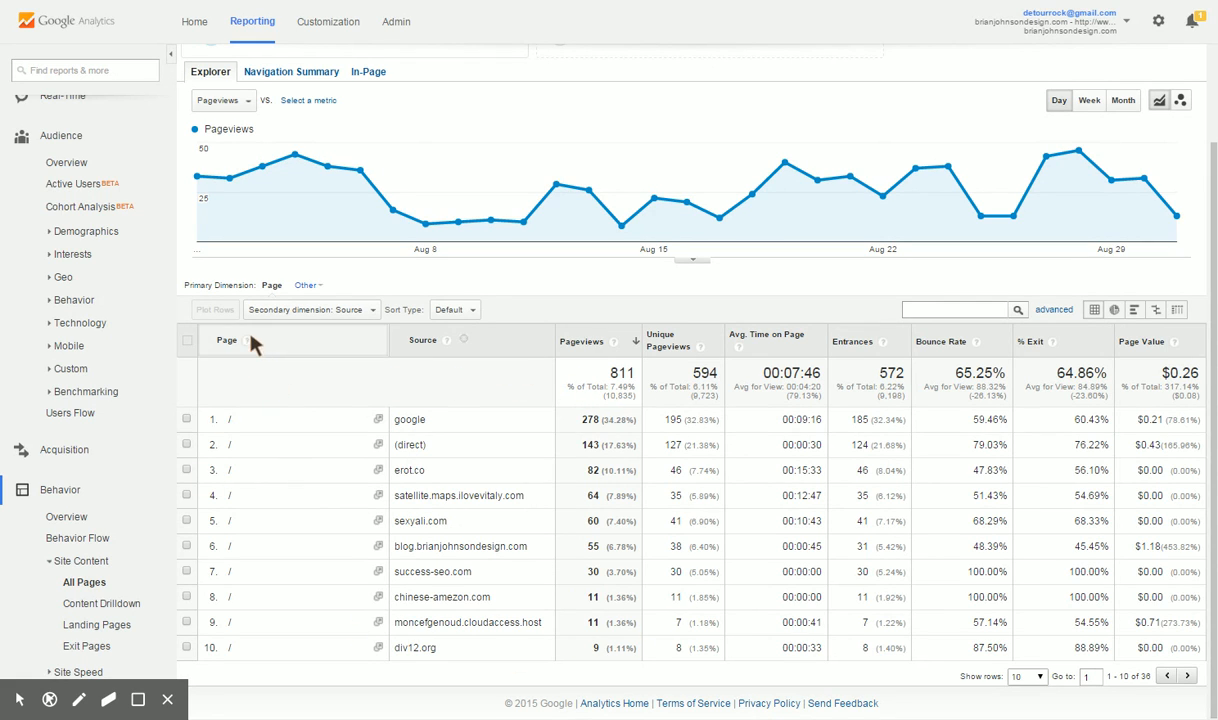
# Switch the secondary dimension to Referral Path: (not set) 426, / 247, /try.php 30.
pyautogui.click(310, 309)
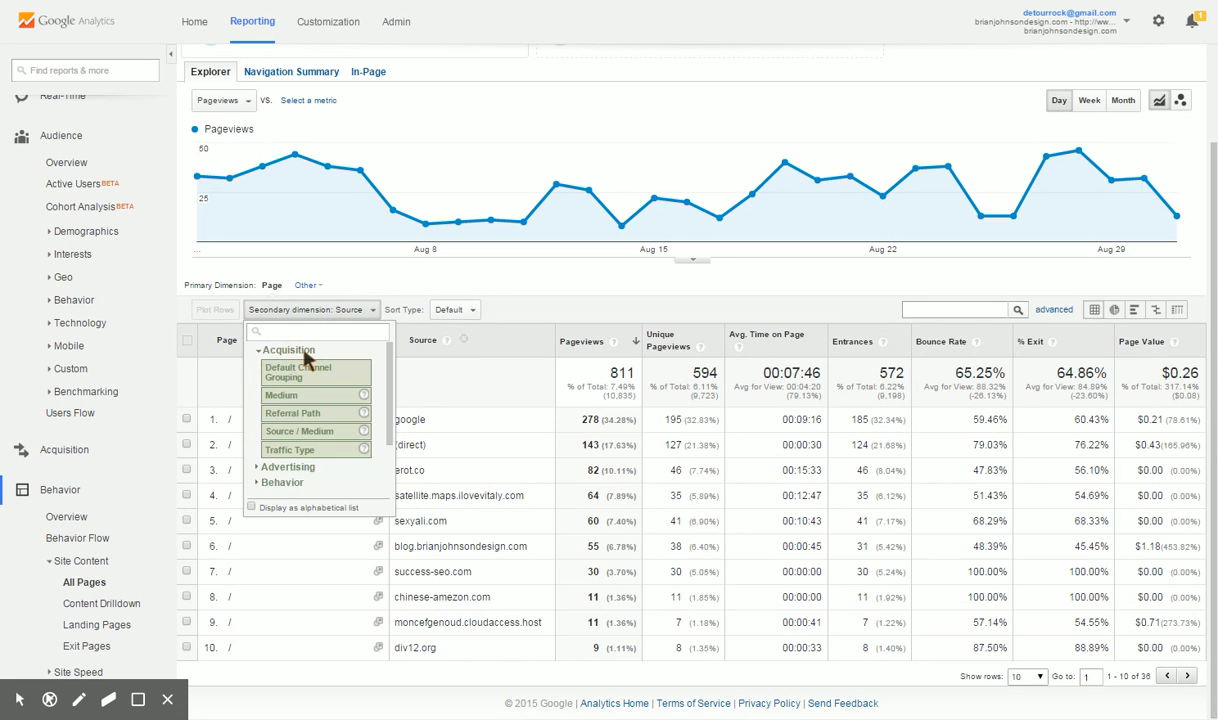
pyautogui.click(293, 413)
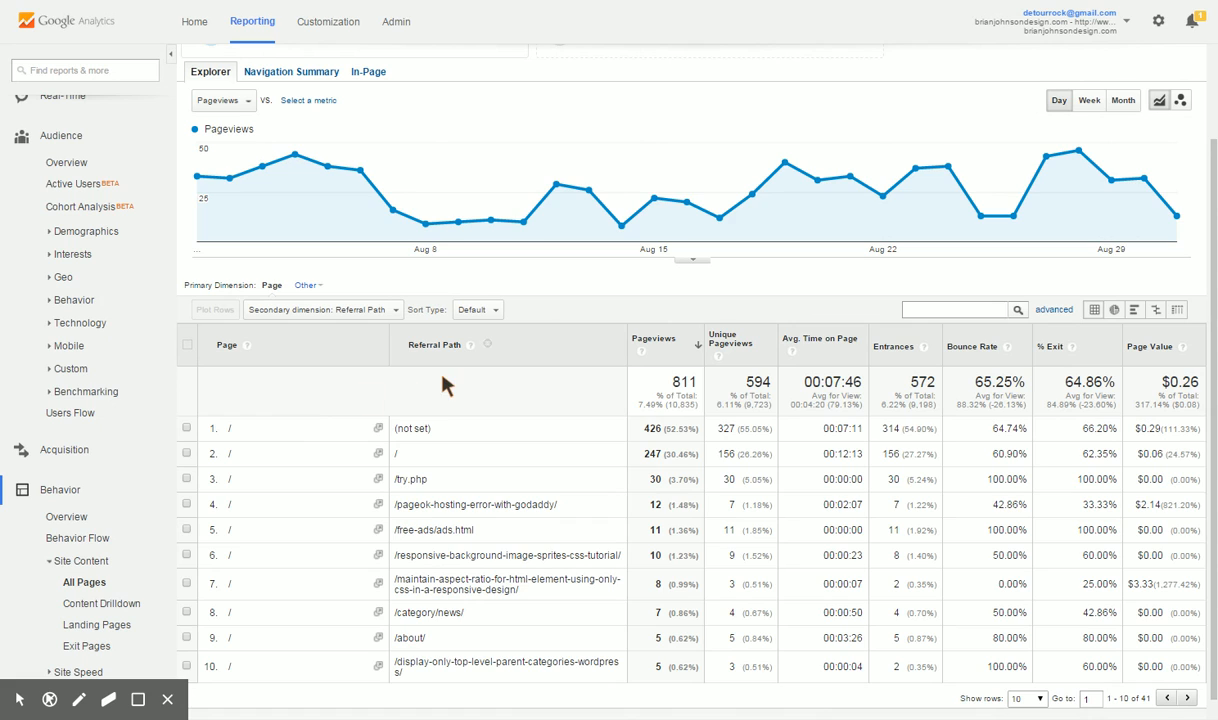
pyautogui.moveTo(389, 417)
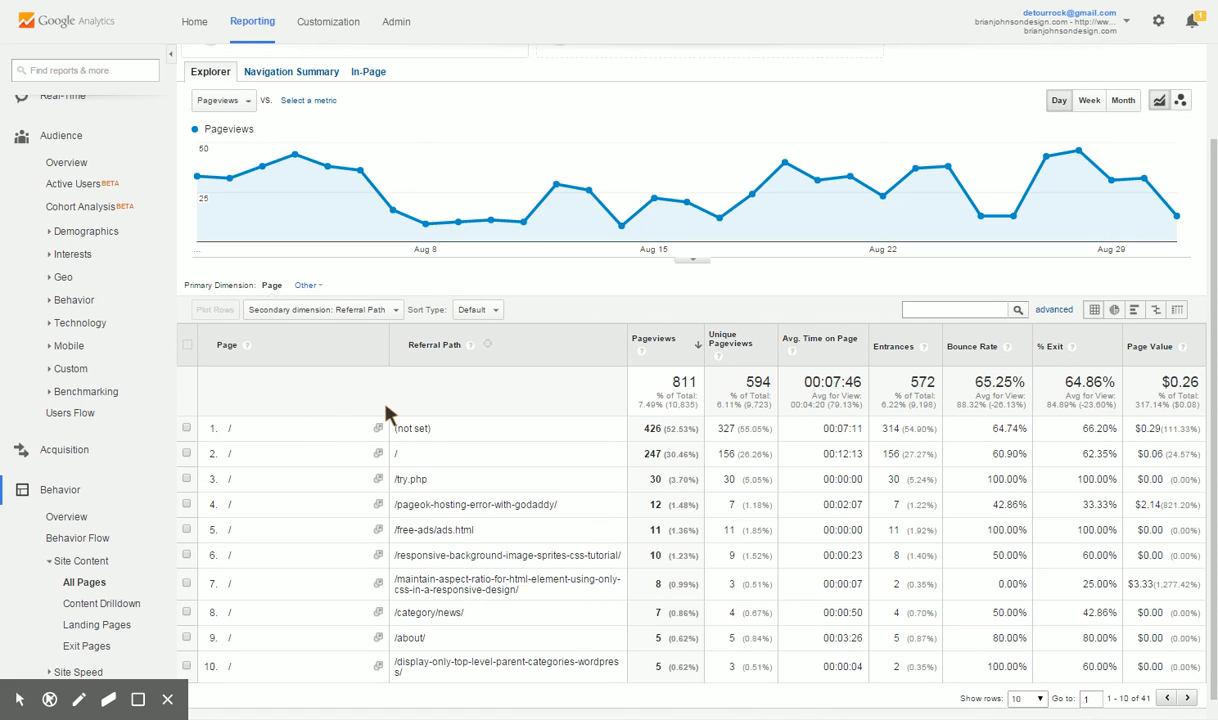
pyautogui.moveTo(338, 428)
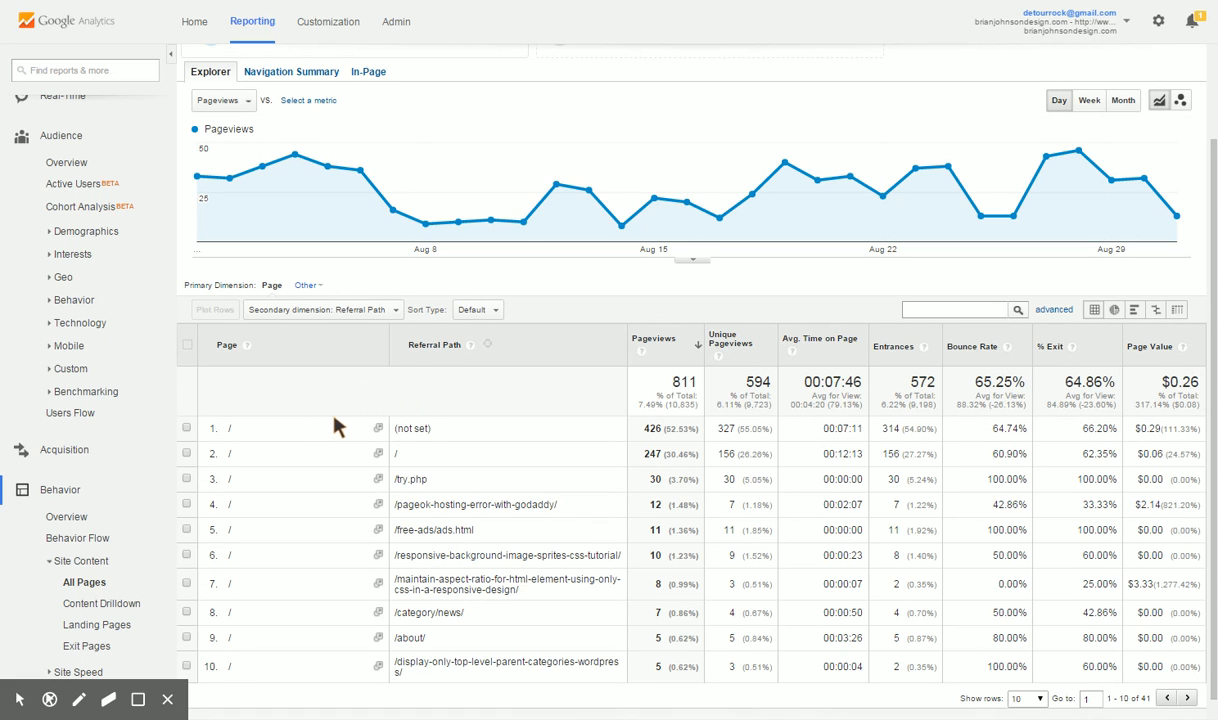
pyautogui.scroll(-3)
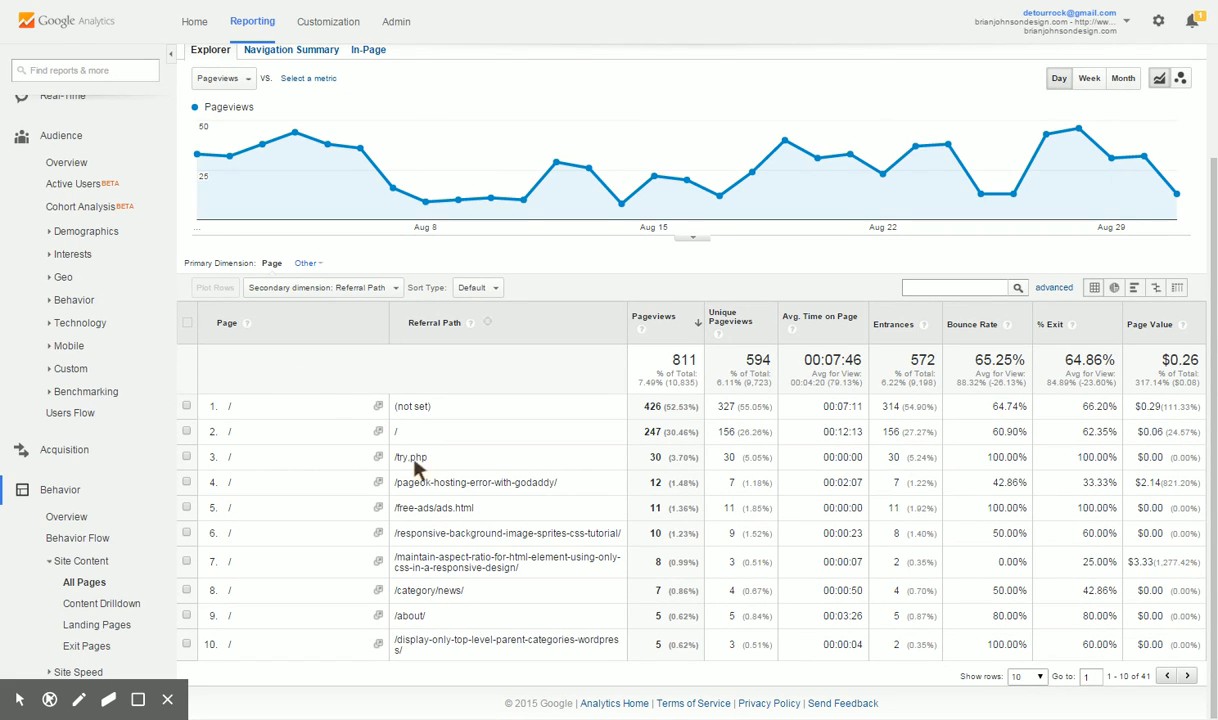
pyautogui.moveTo(418, 430)
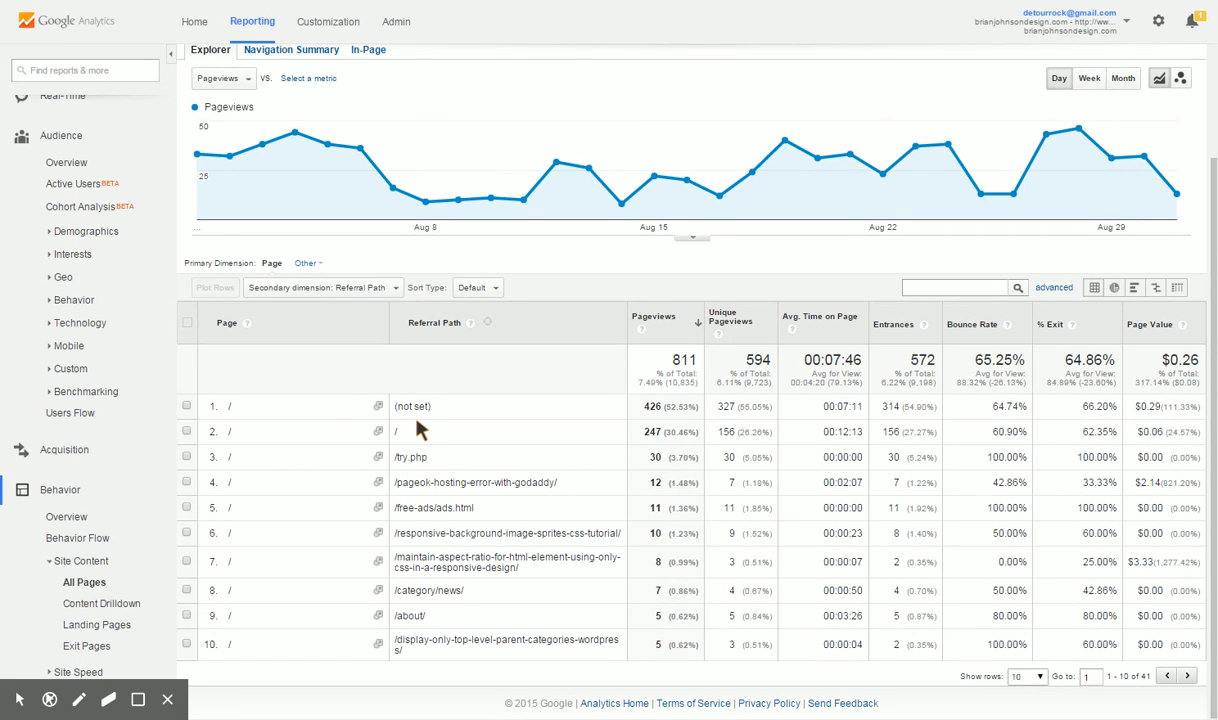
pyautogui.moveTo(320, 338)
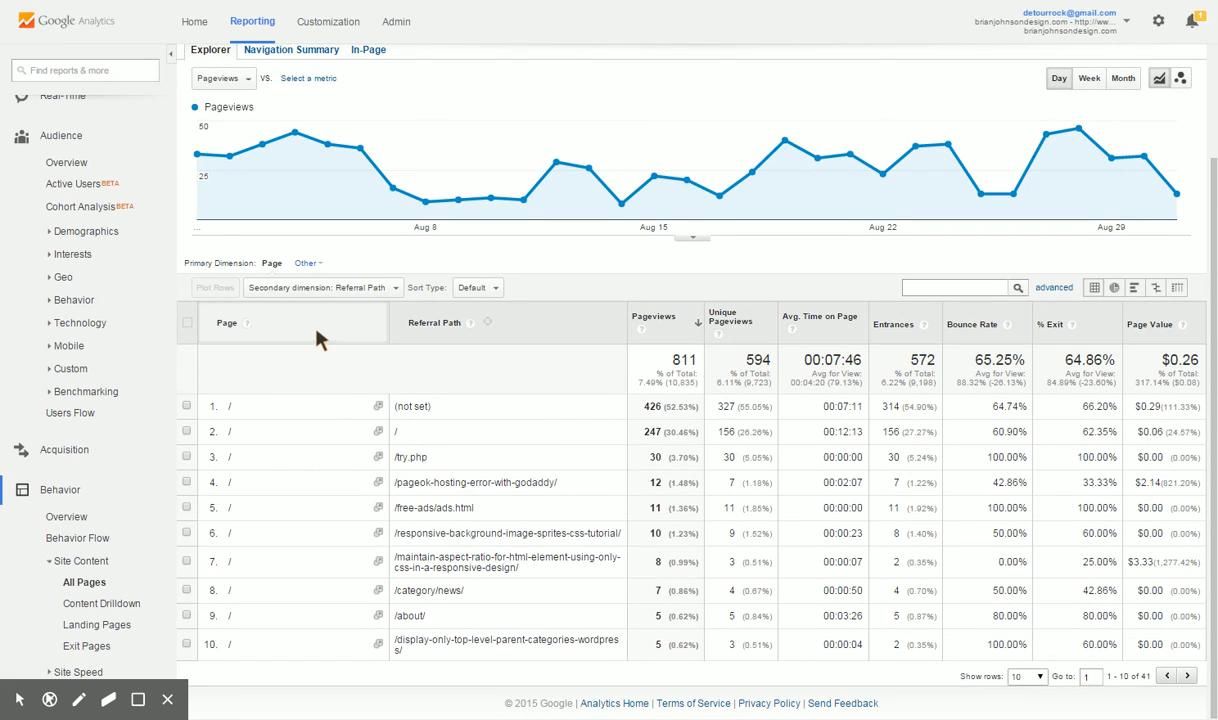
# Expand the Behavior group in the secondary dimension list to find Previous Page Path.
pyautogui.click(322, 287)
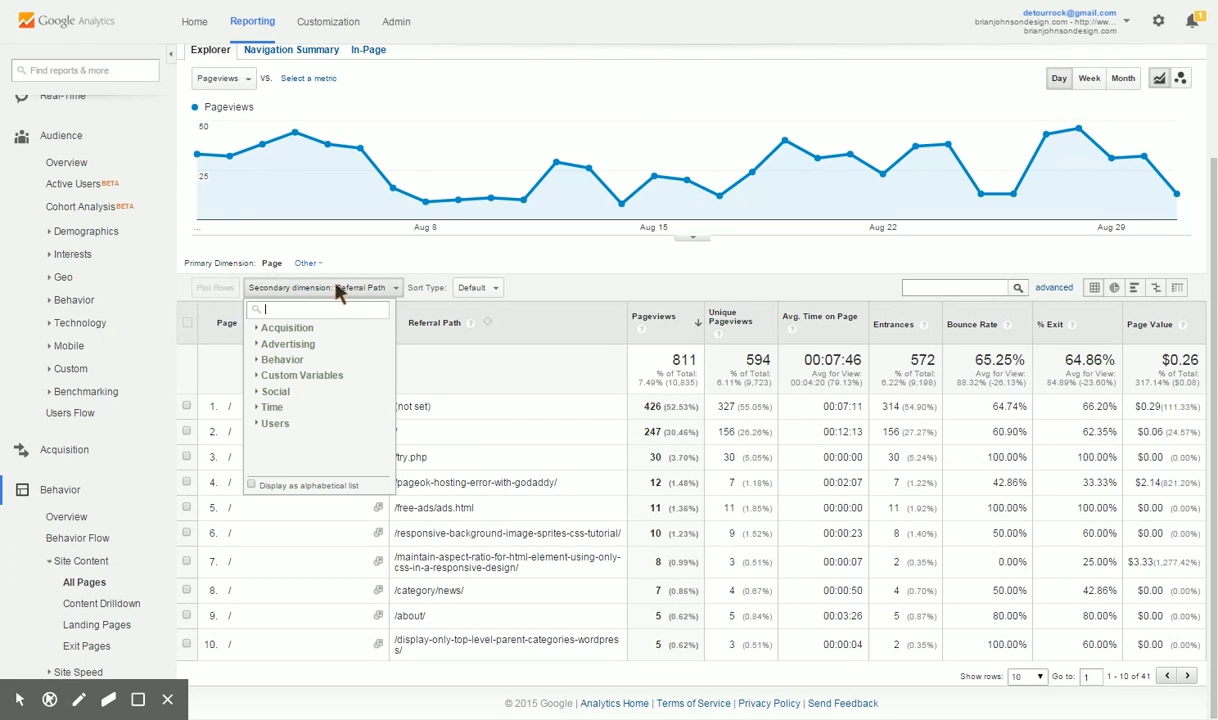
pyautogui.click(282, 359)
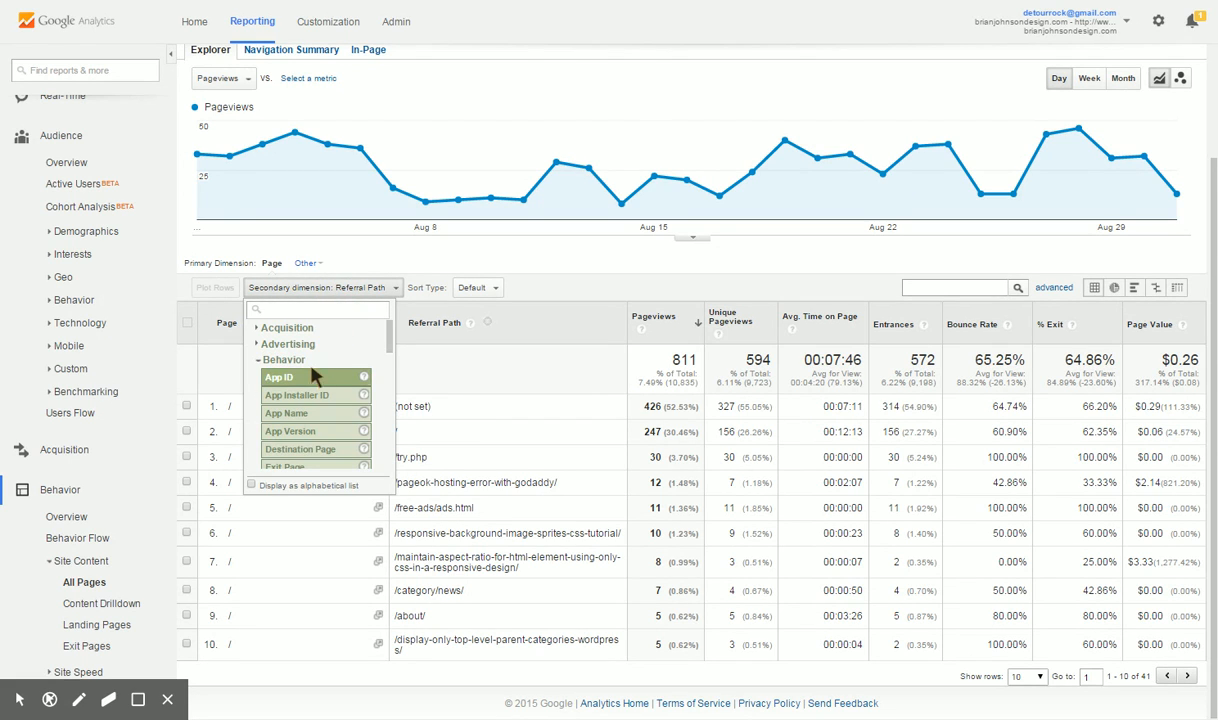
pyautogui.moveTo(335, 390)
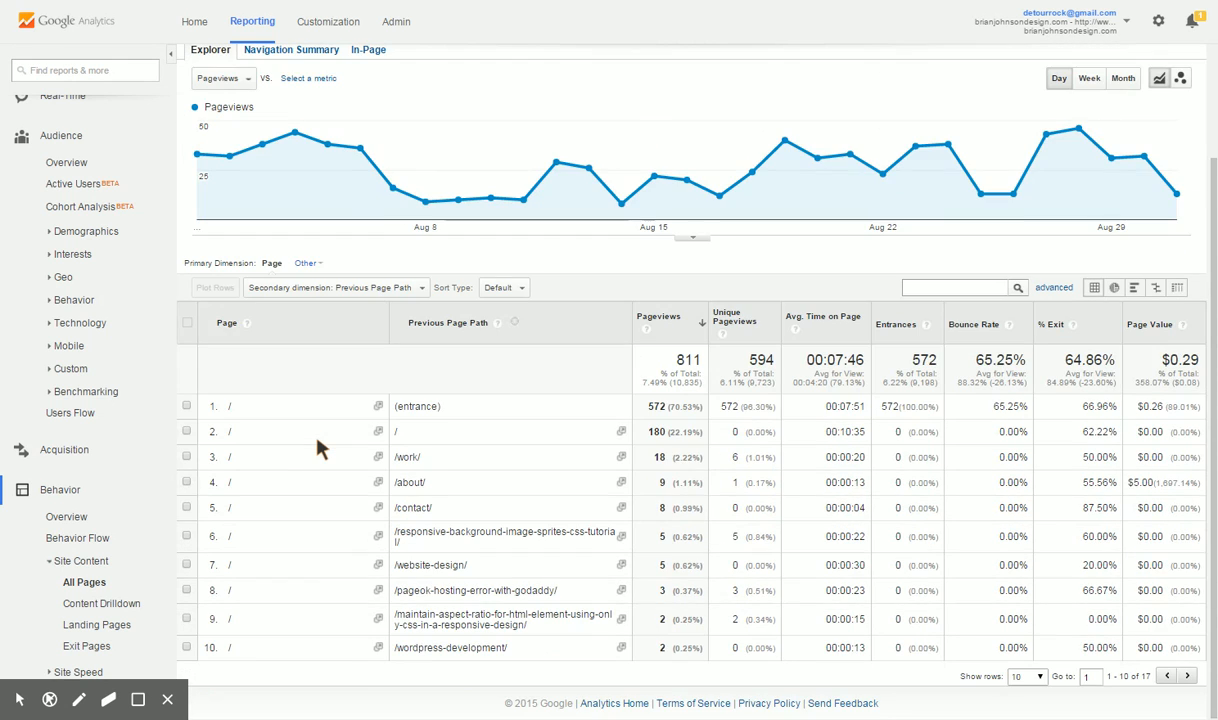
pyautogui.moveTo(585, 570)
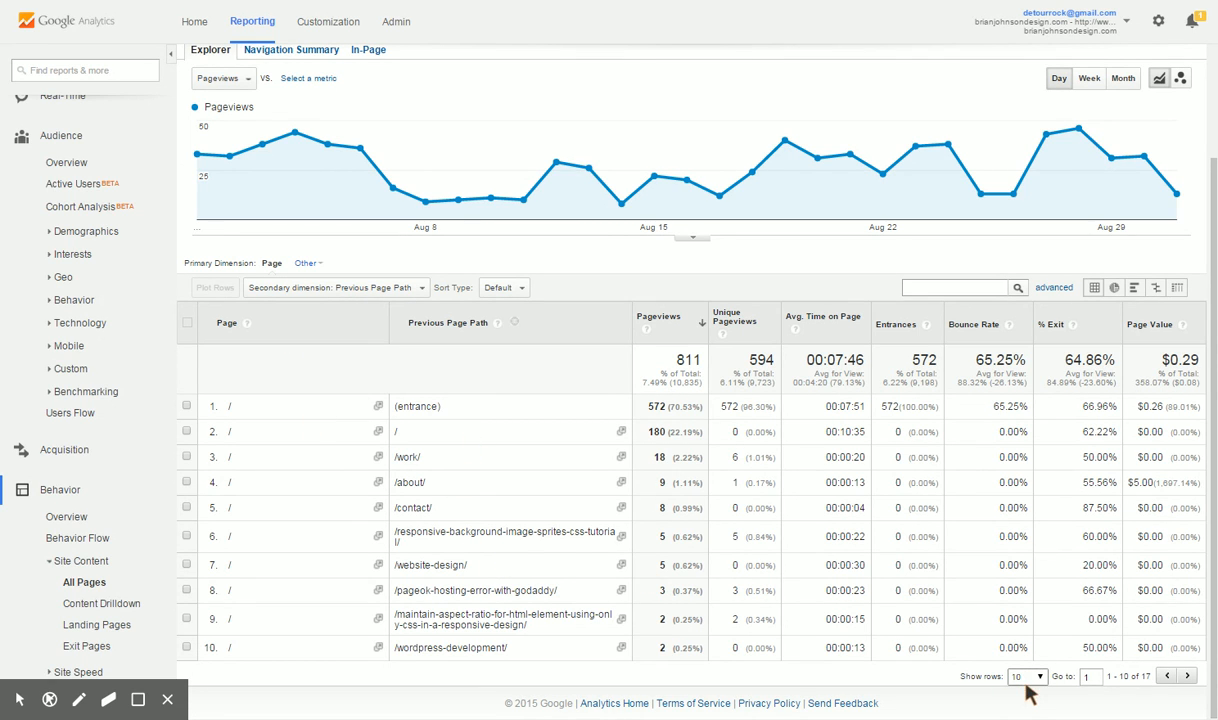
# Show 100 rows to list all 17 previous page paths, then reopen the secondary dimensions.
pyautogui.click(1026, 676)
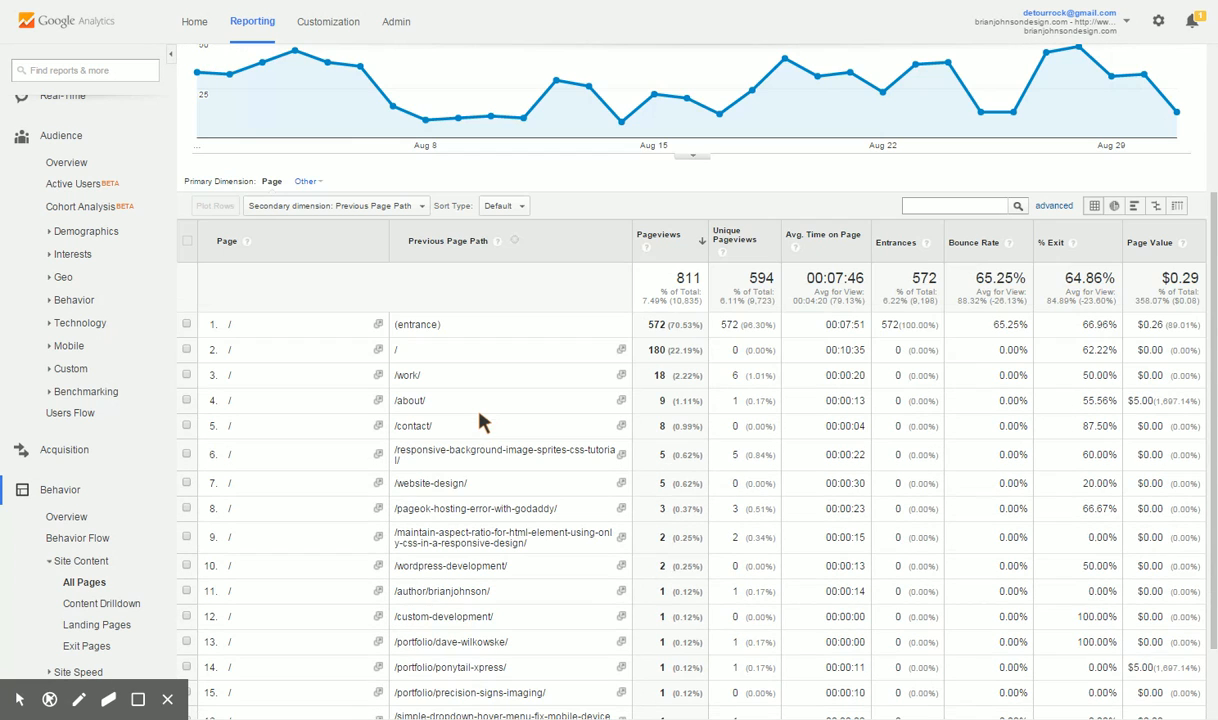
pyautogui.moveTo(478, 356)
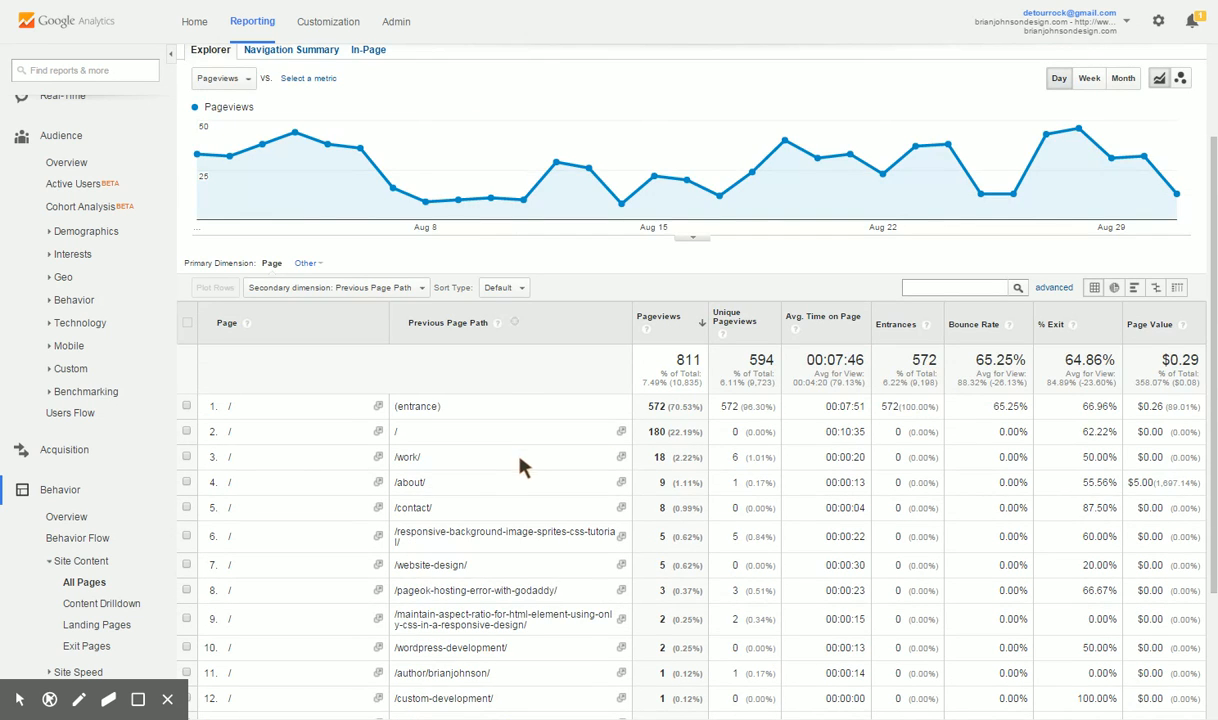
pyautogui.scroll(-3)
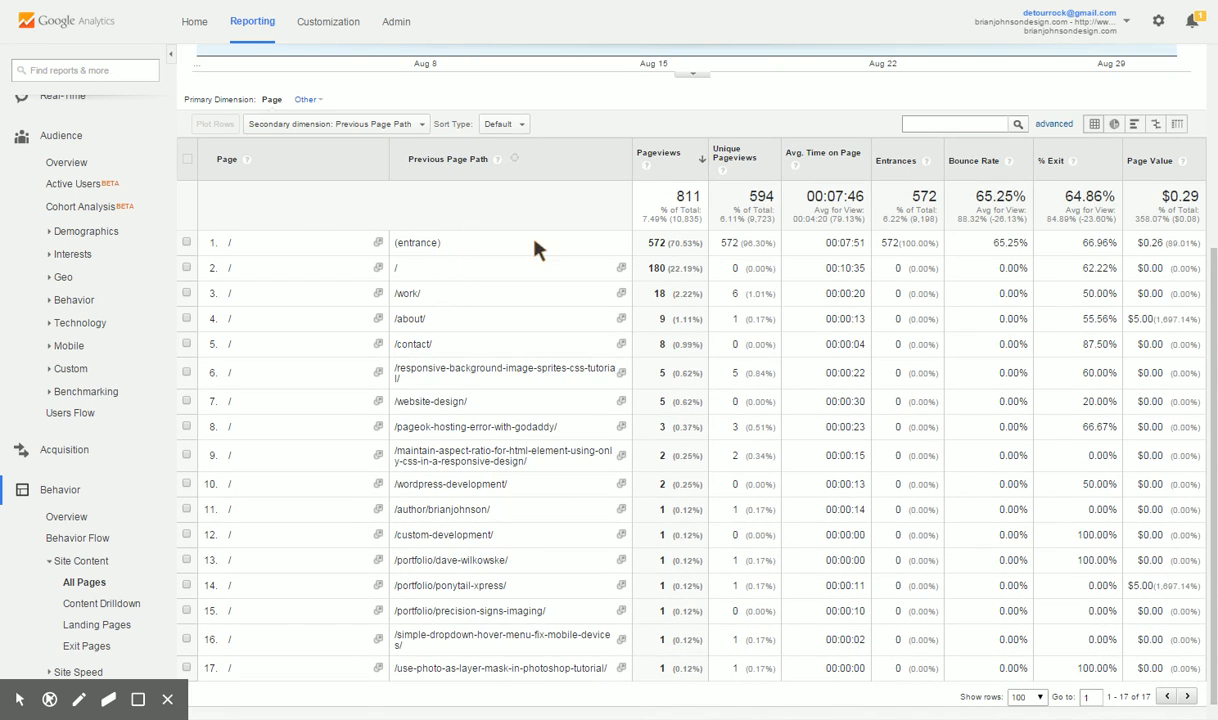
pyautogui.moveTo(657, 246)
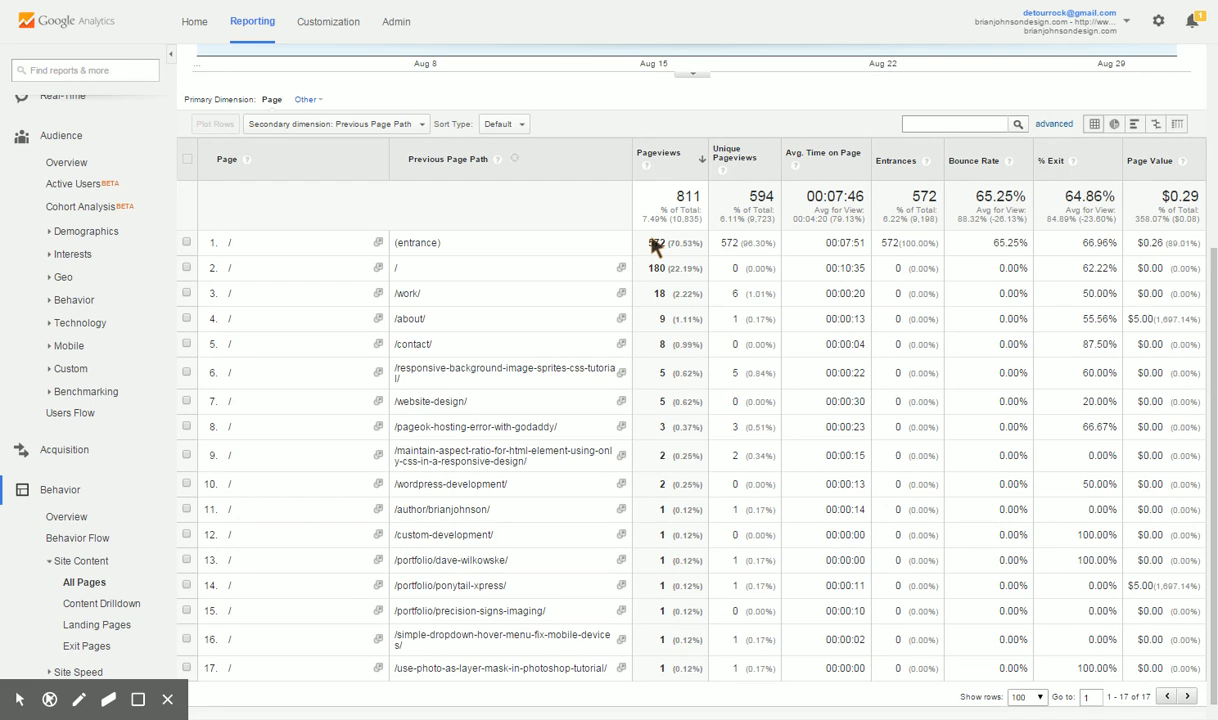
pyautogui.moveTo(663, 247)
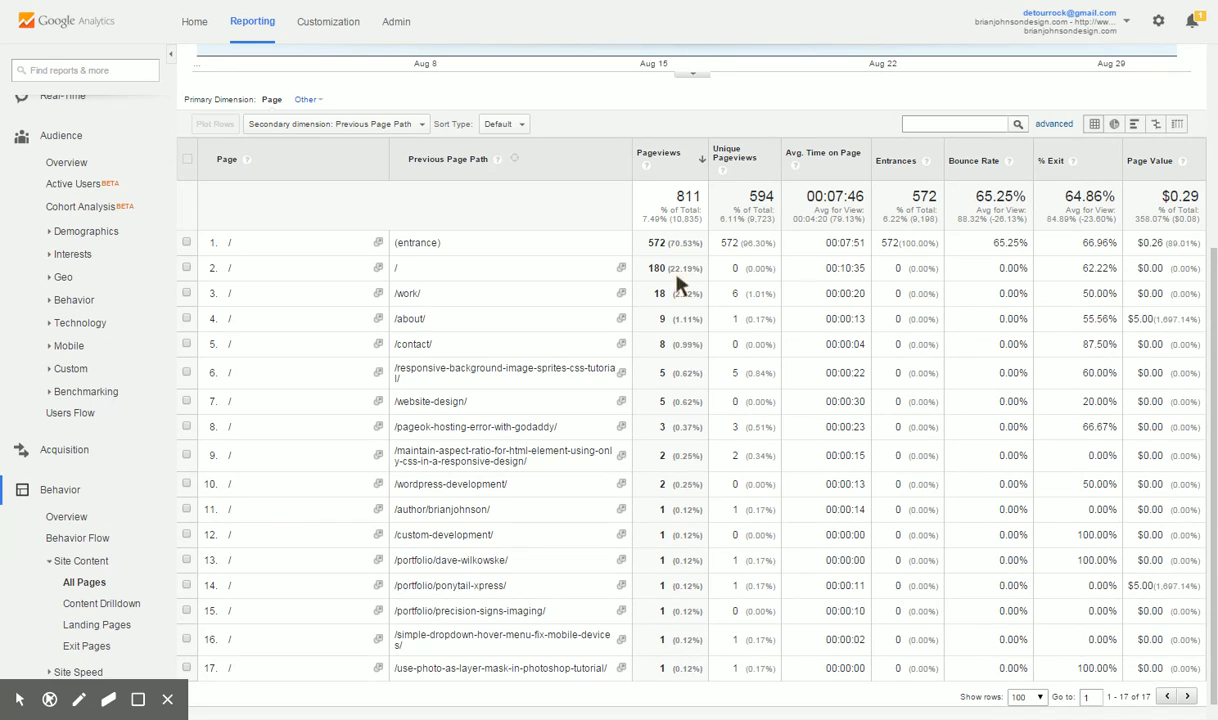
pyautogui.moveTo(685, 367)
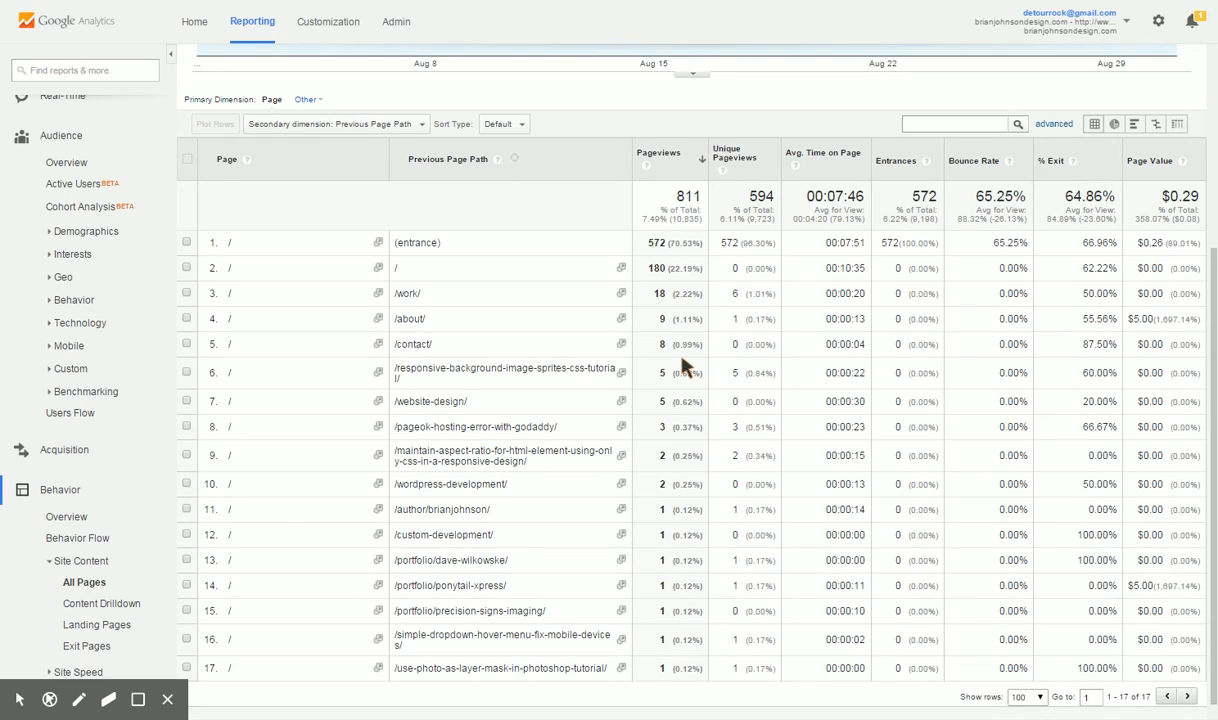
pyautogui.moveTo(408, 314)
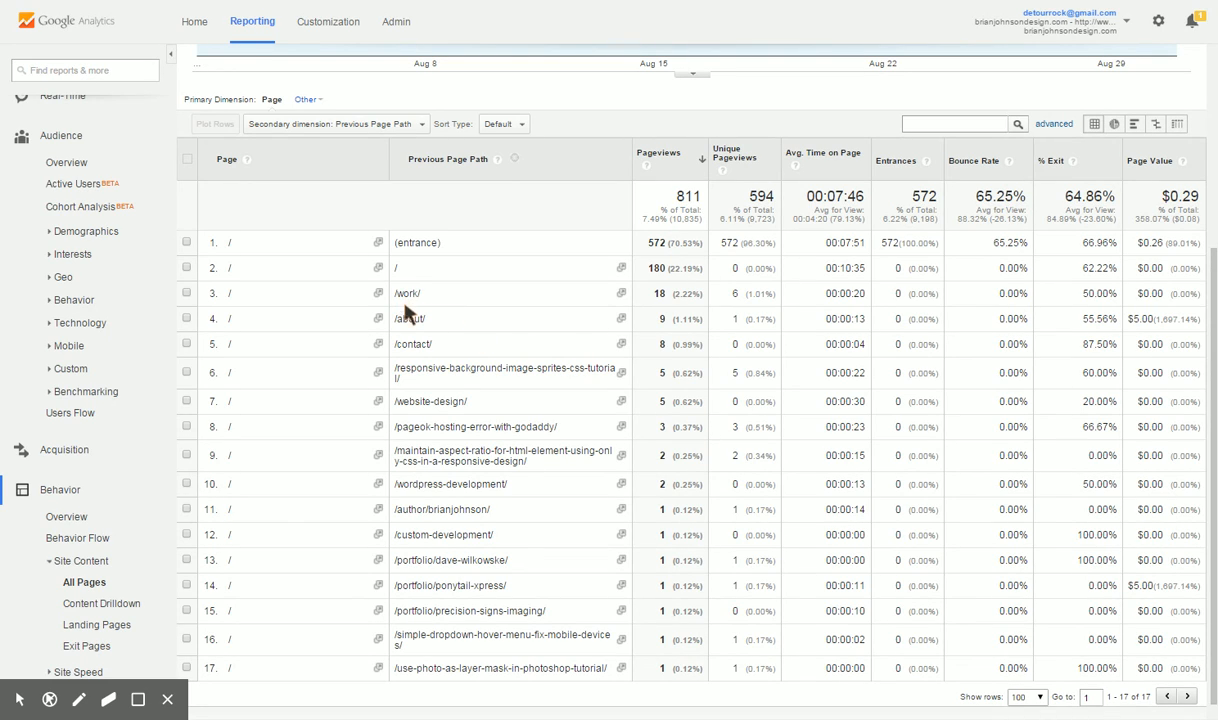
pyautogui.moveTo(583, 637)
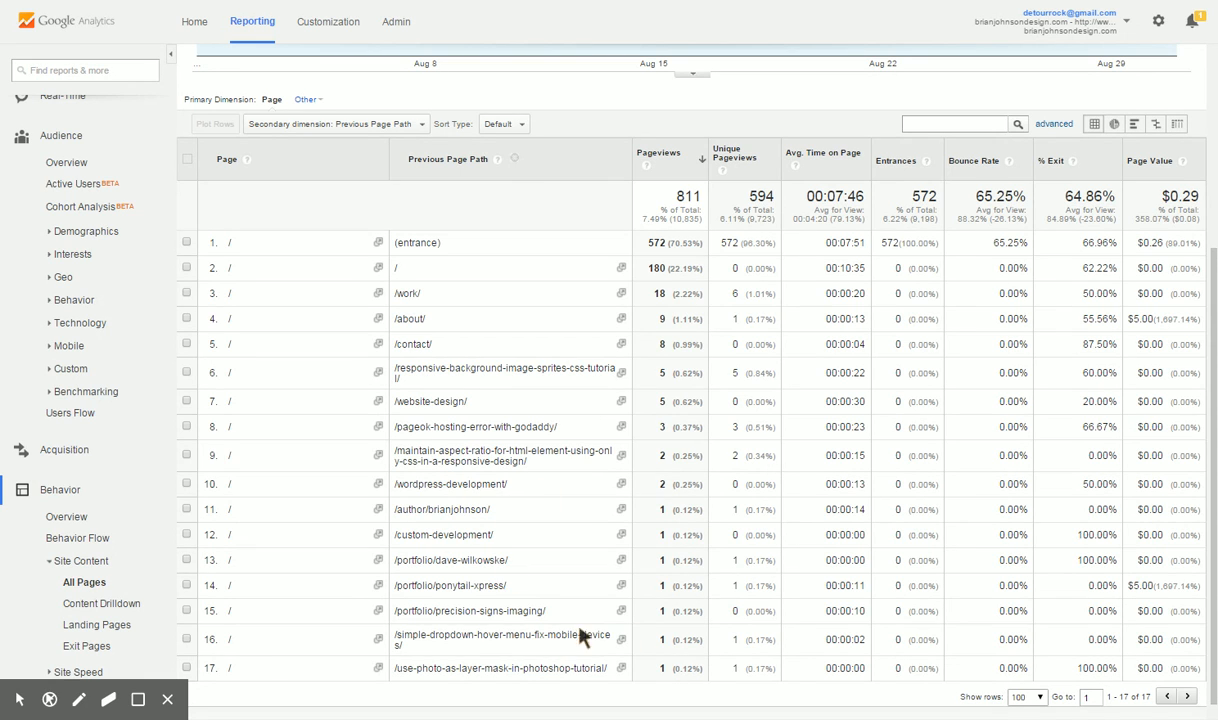
pyautogui.click(333, 205)
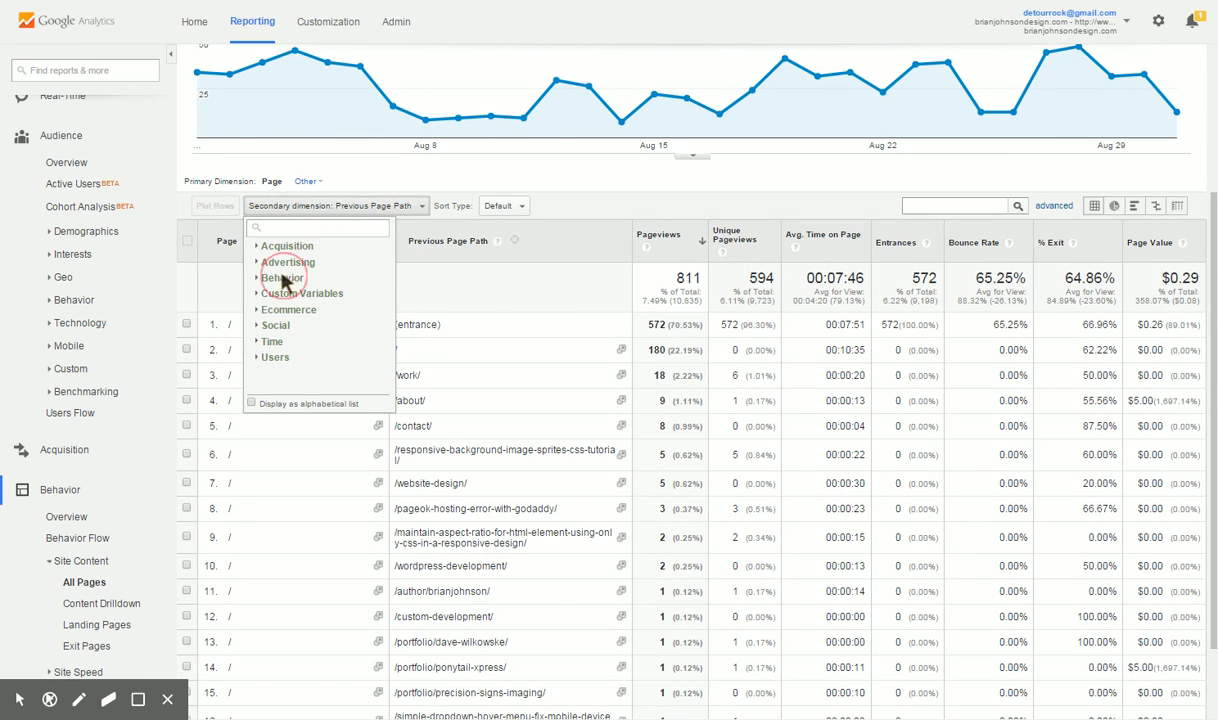
# Apply Full Referrer as the secondary dimension: google 278, (direct) 143, erot.co/ 82.
pyautogui.click(282, 278)
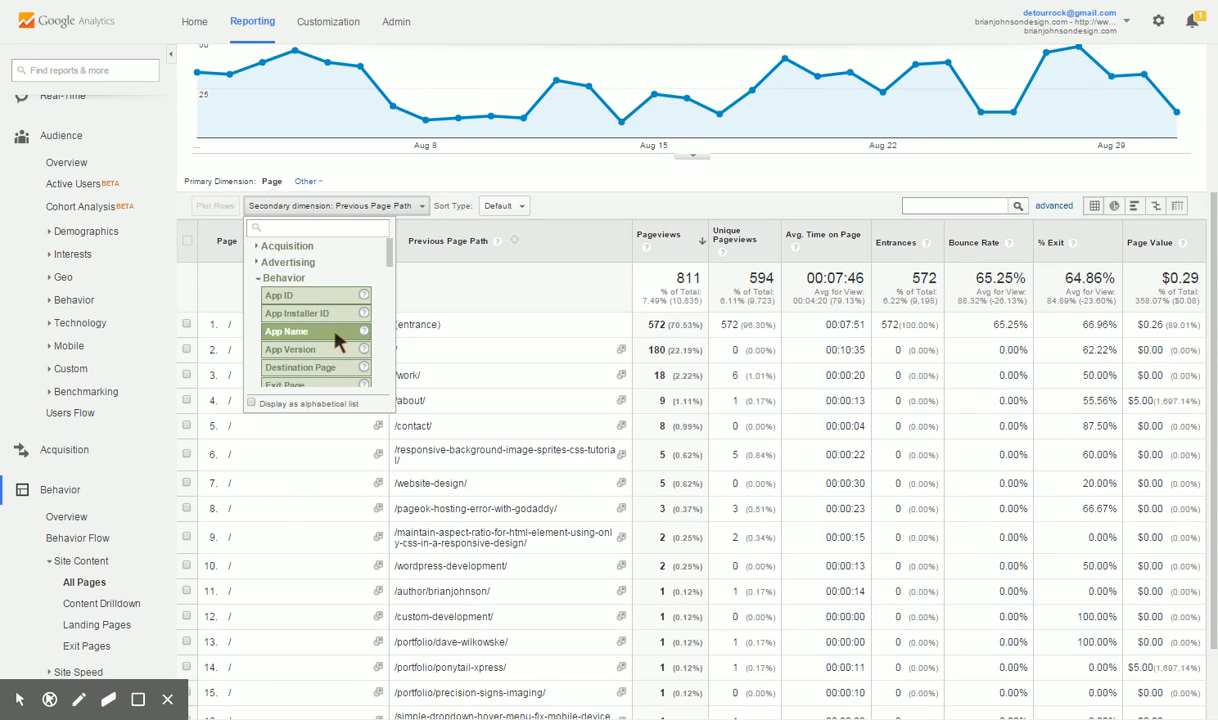
pyautogui.scroll(-3)
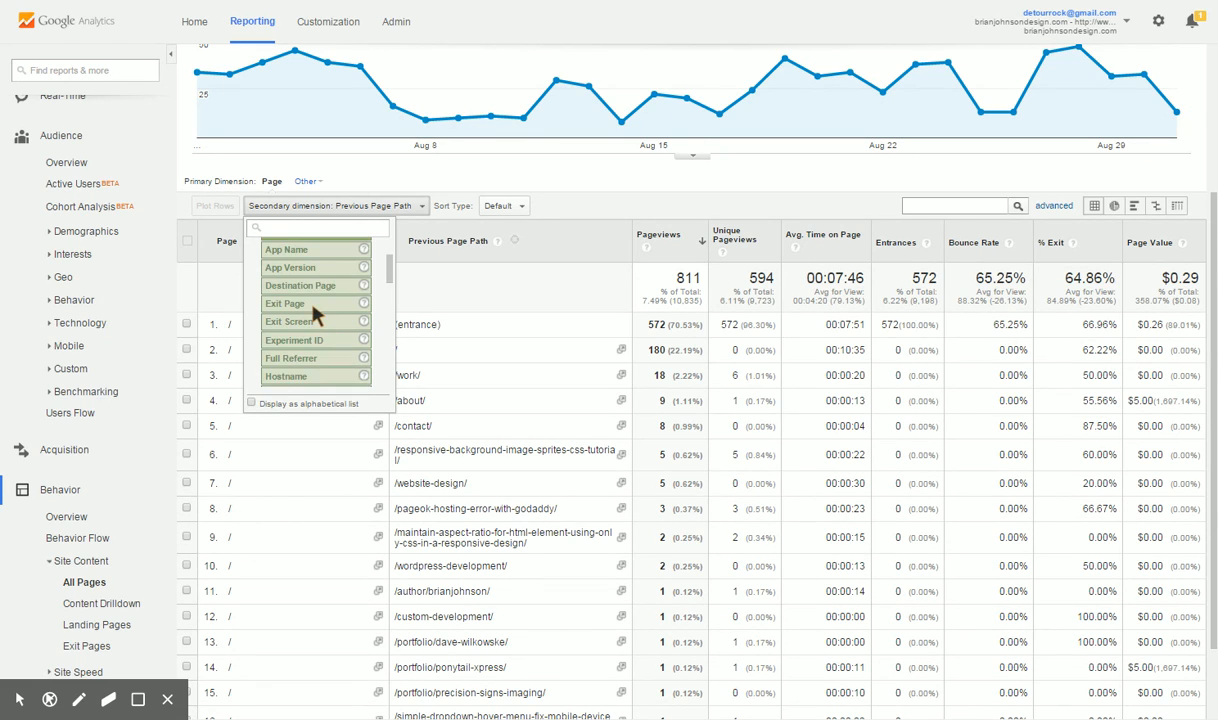
pyautogui.scroll(-3)
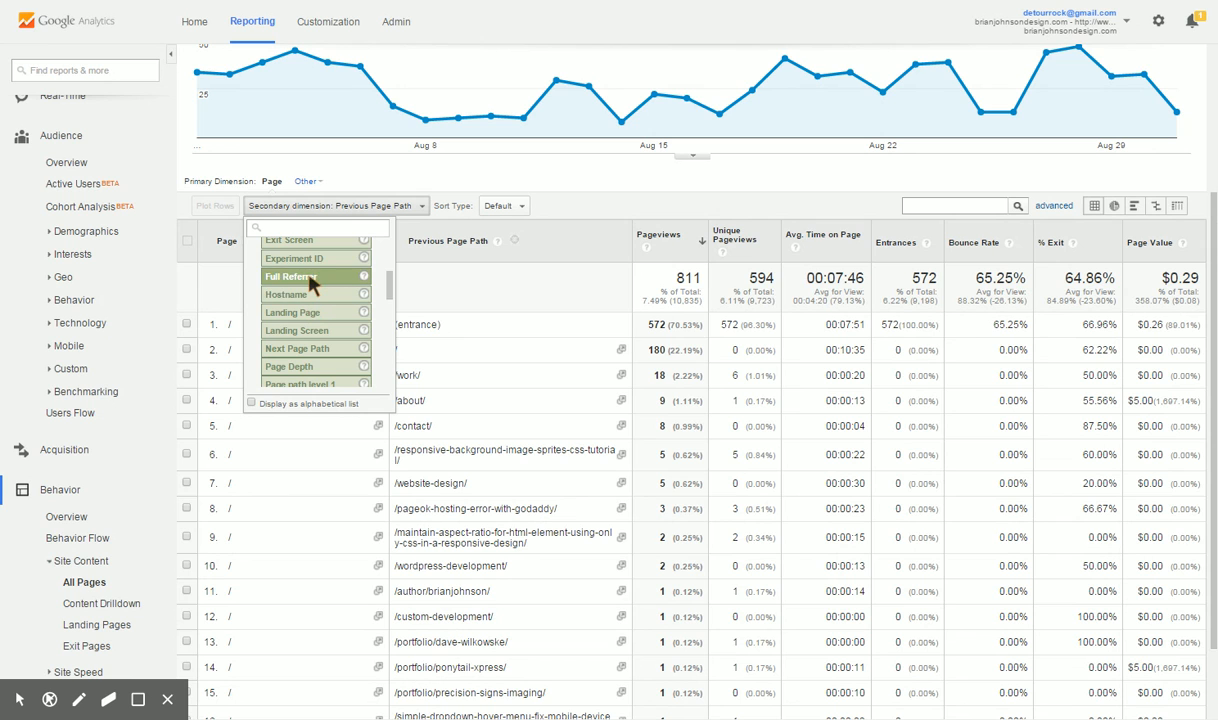
pyautogui.click(290, 276)
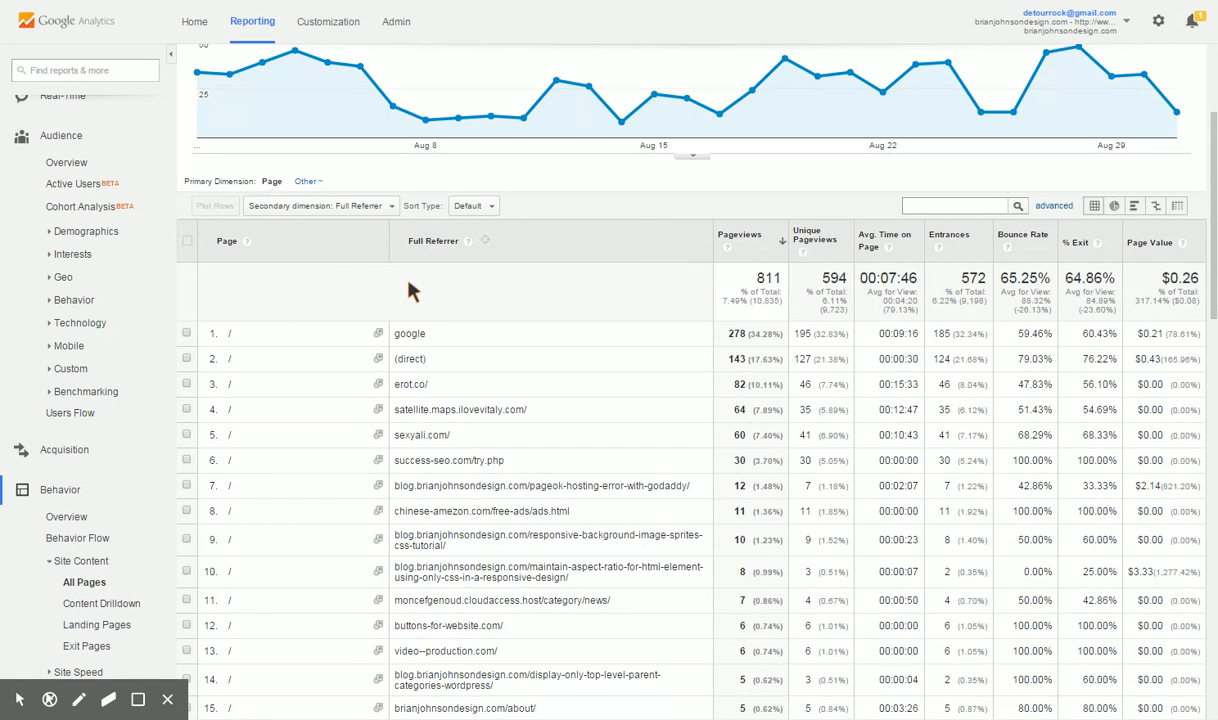
pyautogui.moveTo(483, 338)
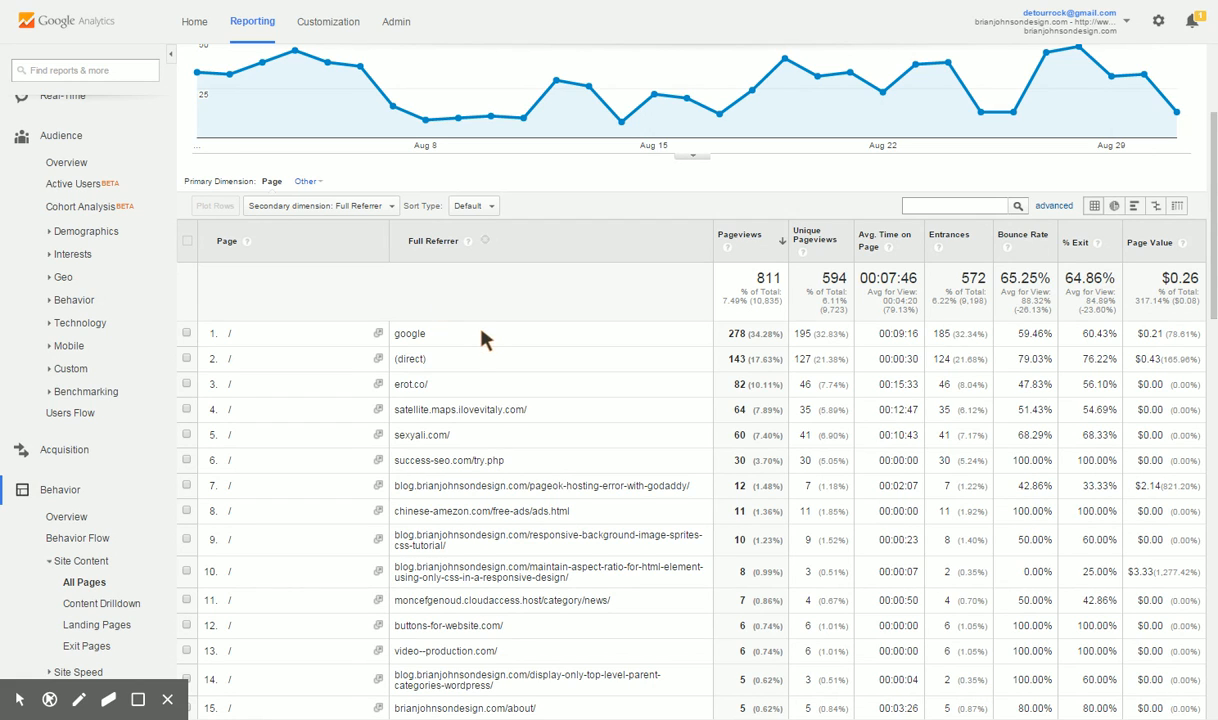
pyautogui.moveTo(567, 407)
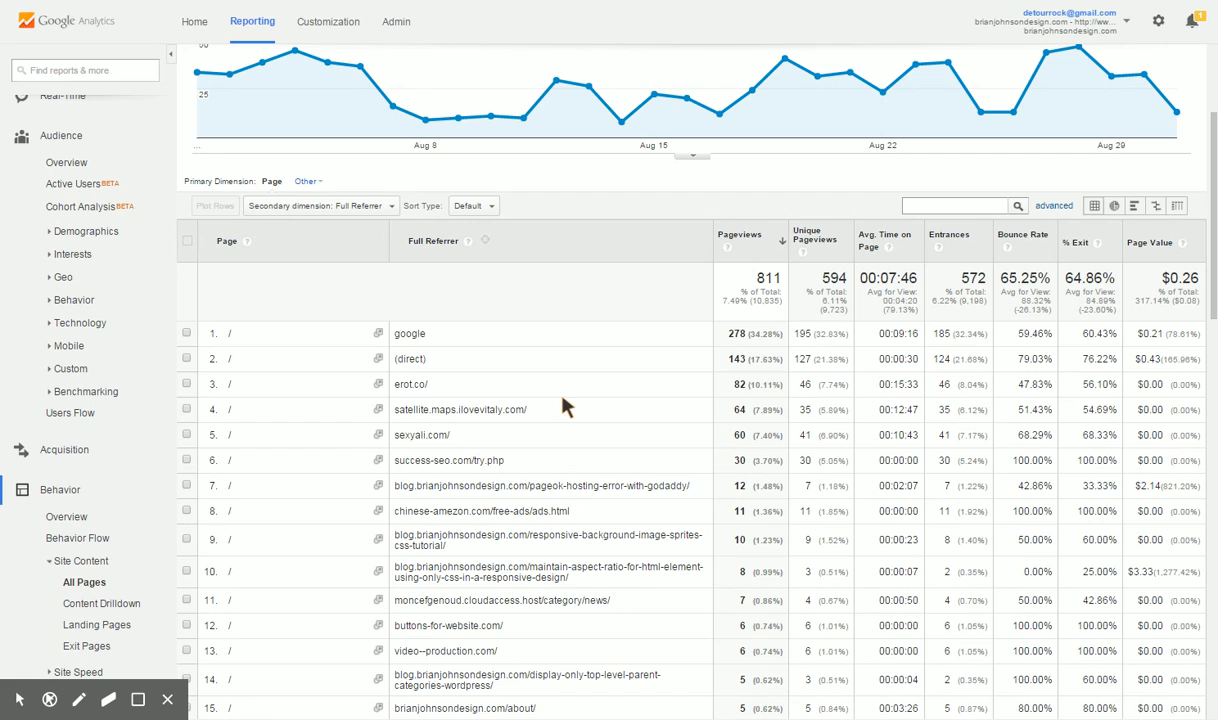
pyautogui.moveTo(546, 408)
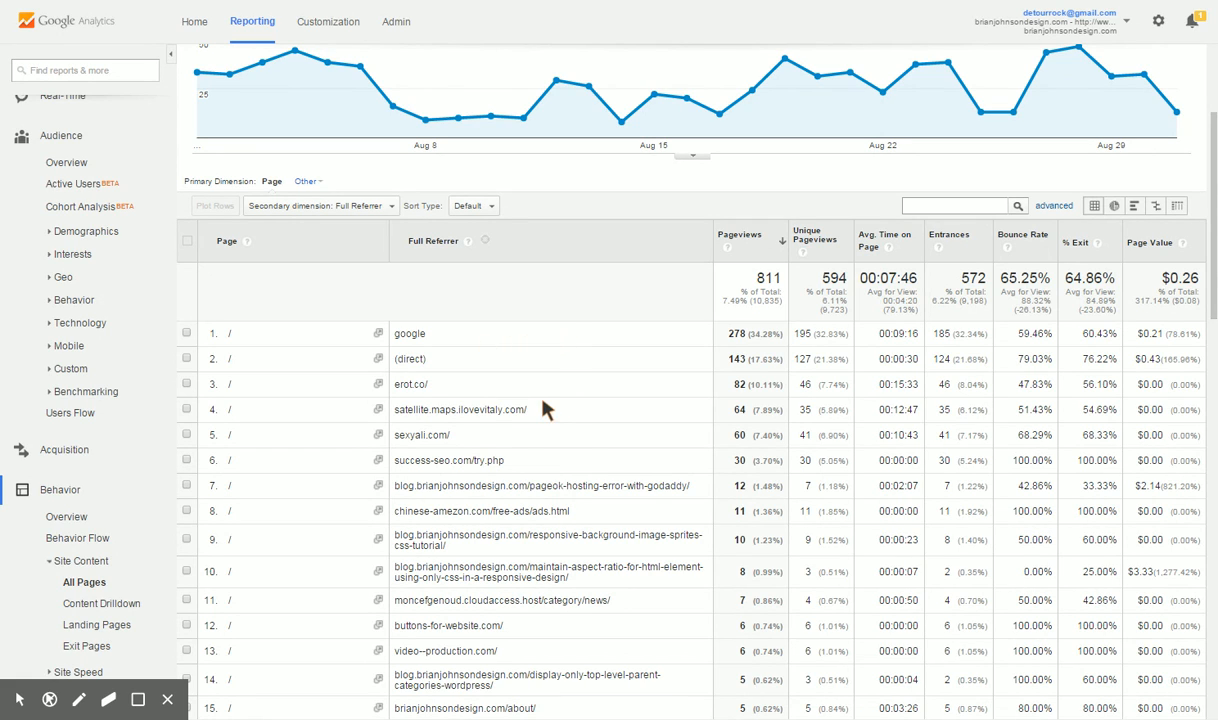
pyautogui.moveTo(481, 511)
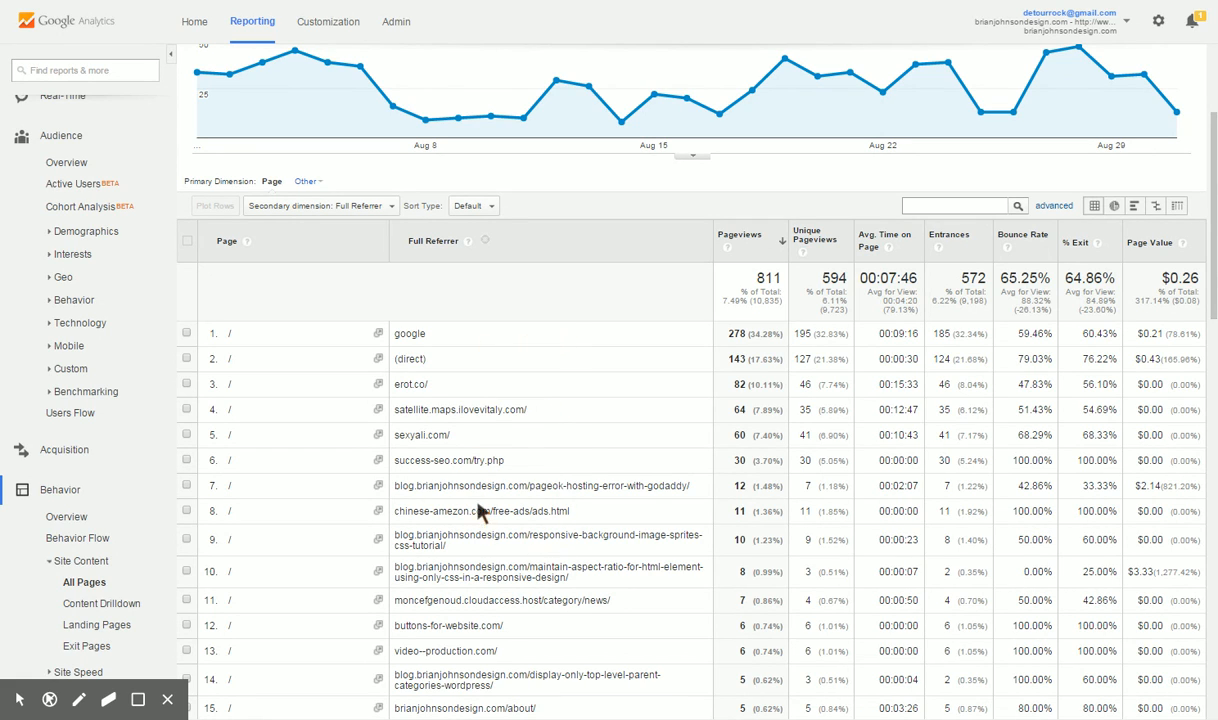
pyautogui.scroll(-3)
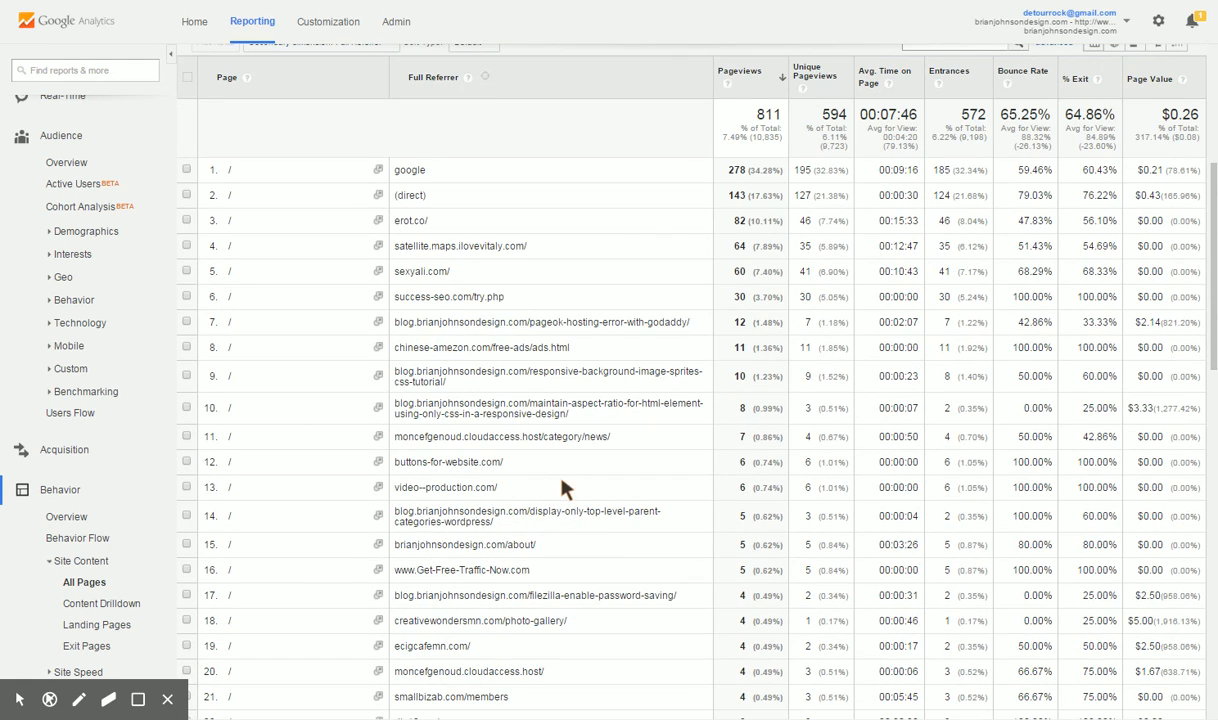